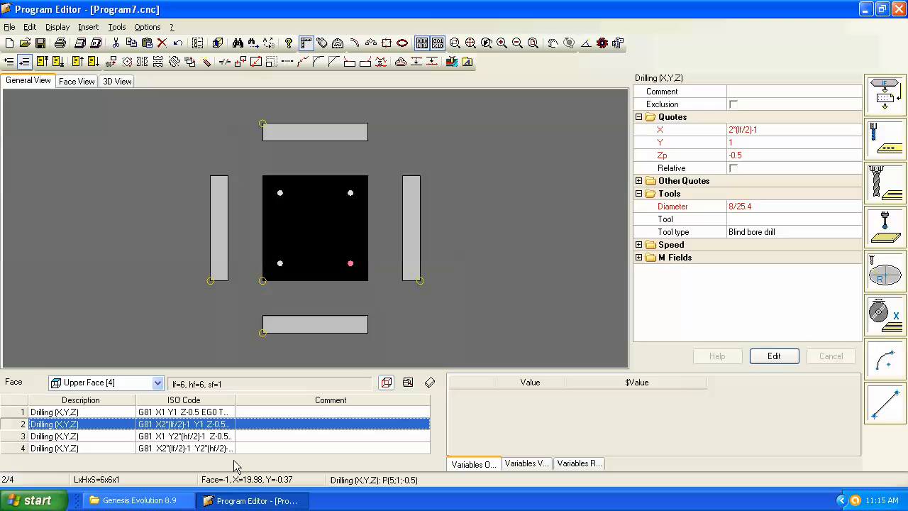
pyautogui.moveTo(237, 349)
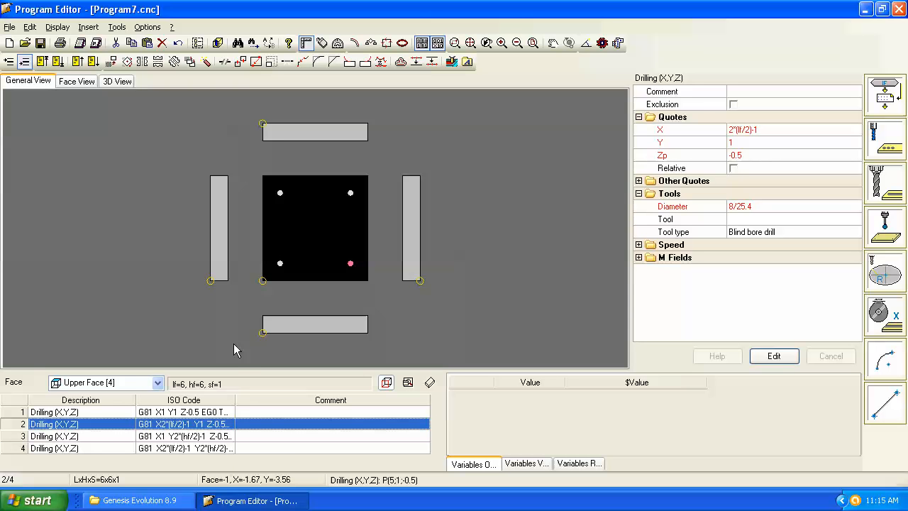
pyautogui.moveTo(96, 486)
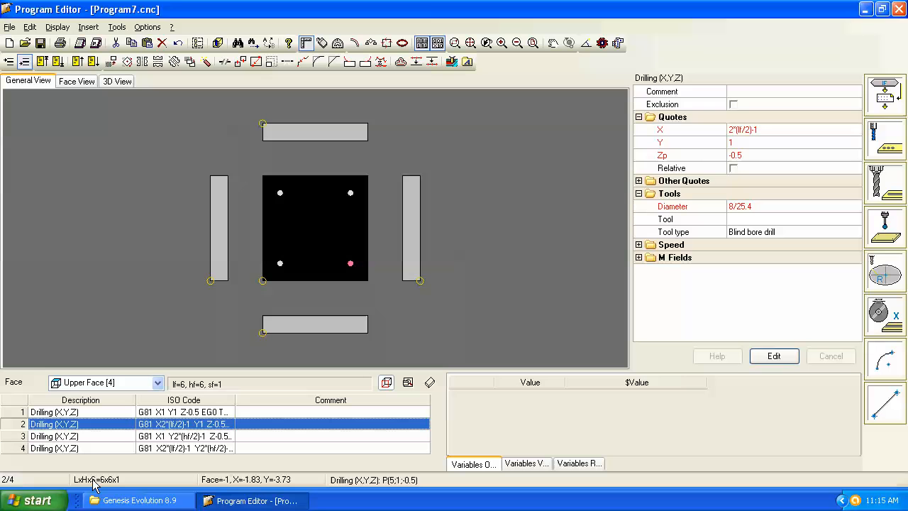
pyautogui.moveTo(77, 481)
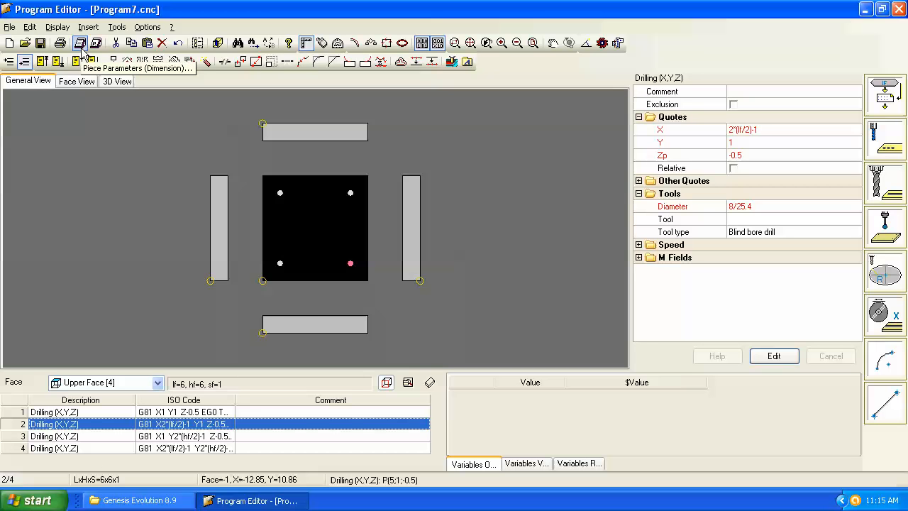
# Set the panel length to 24 in Program Parameters, keeping height 6 and thickness 1.
pyautogui.click(80, 43)
pyautogui.write('24')
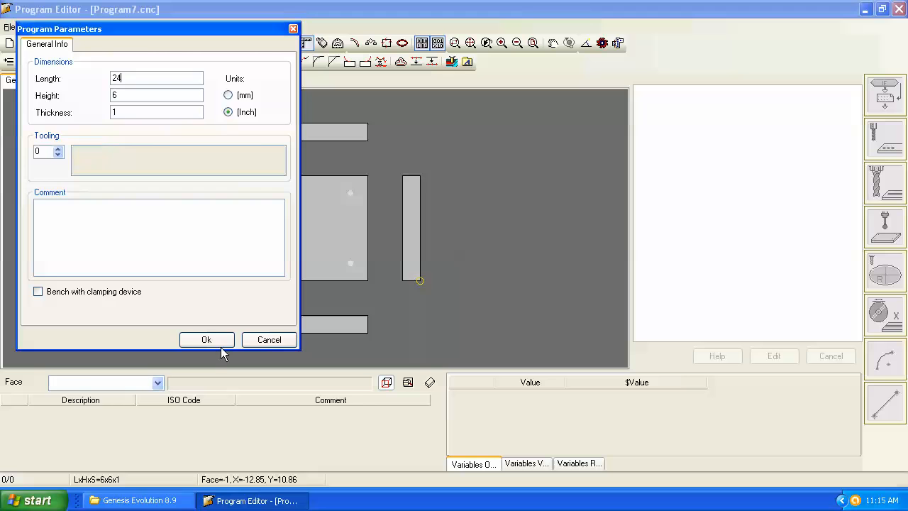
pyautogui.click(207, 339)
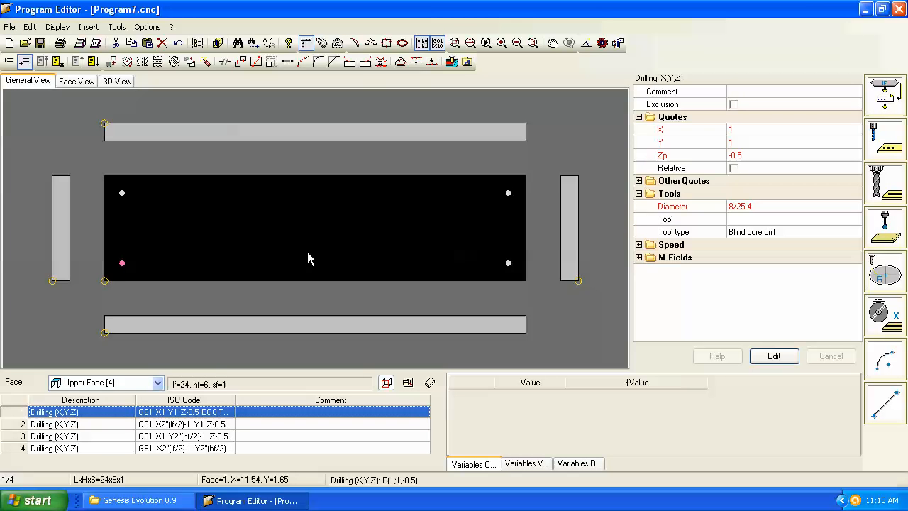
pyautogui.moveTo(221, 218)
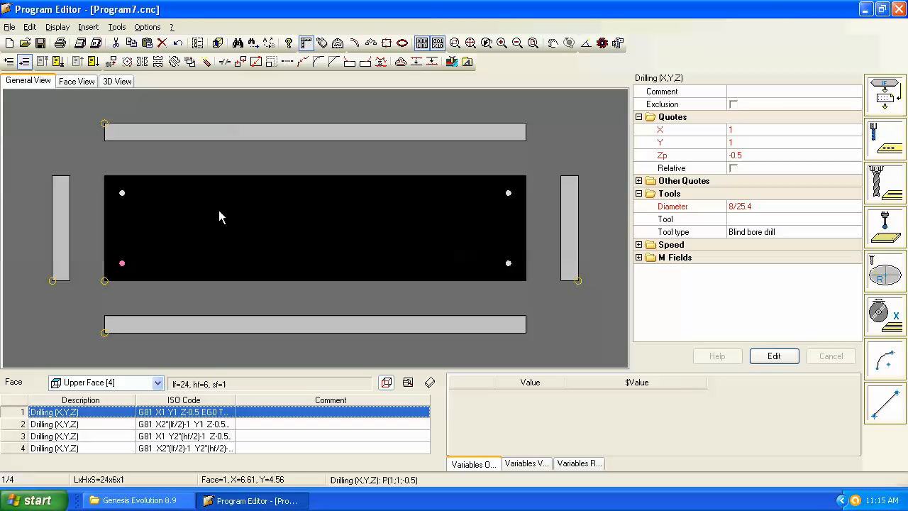
pyautogui.moveTo(262, 258)
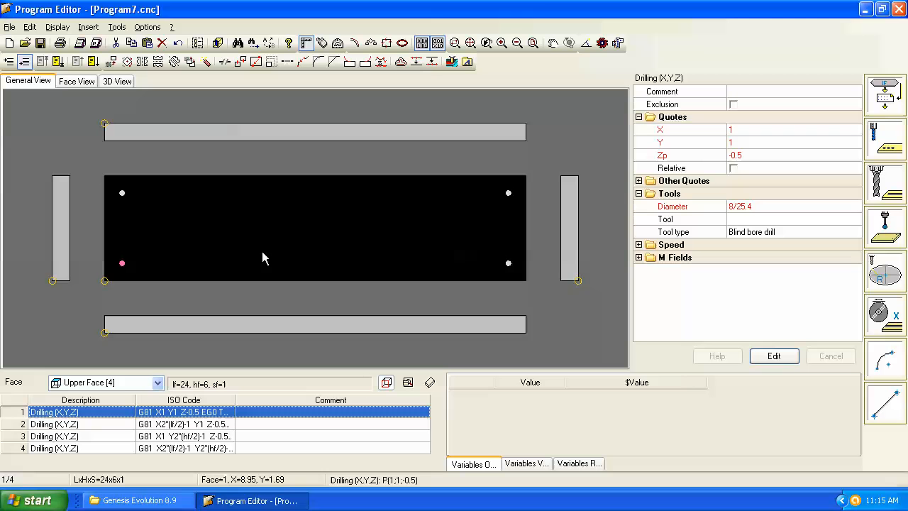
pyautogui.moveTo(234, 255)
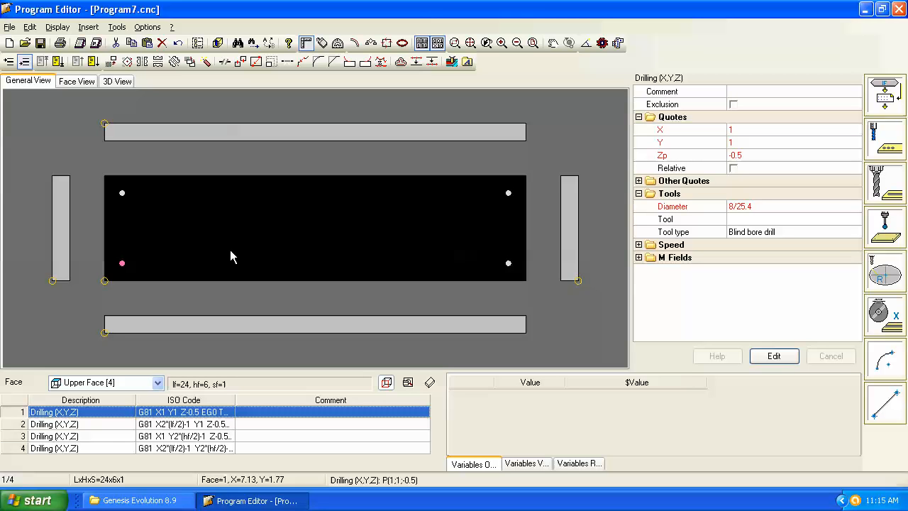
pyautogui.moveTo(125, 196)
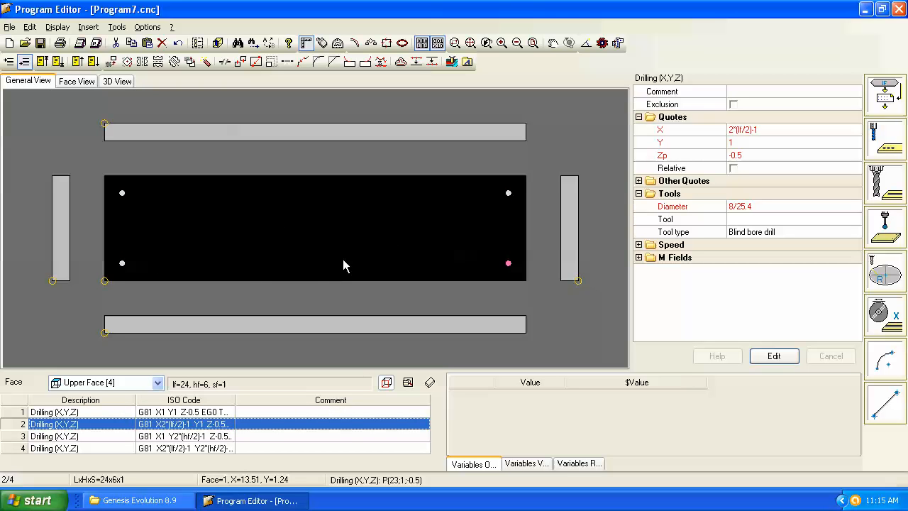
pyautogui.moveTo(198, 43)
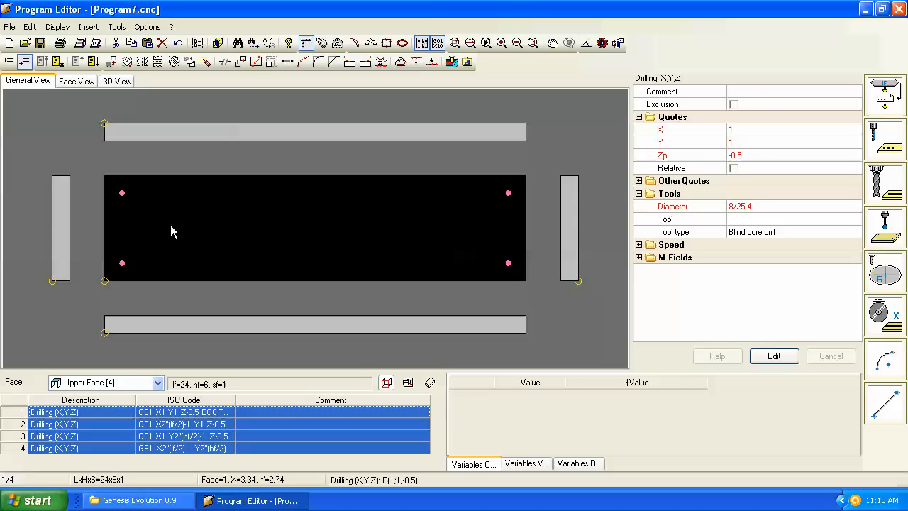
pyautogui.moveTo(173, 243)
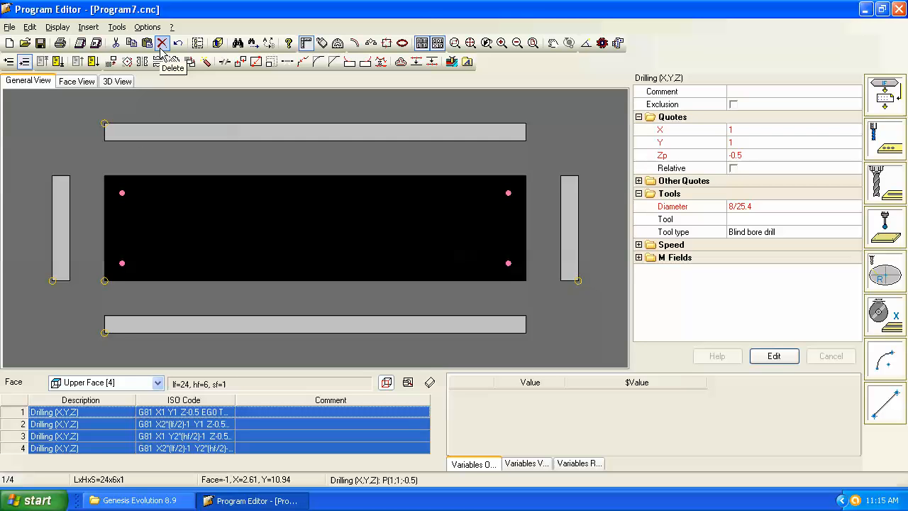
# Delete the four selected drillings from the upper face.
pyautogui.click(161, 42)
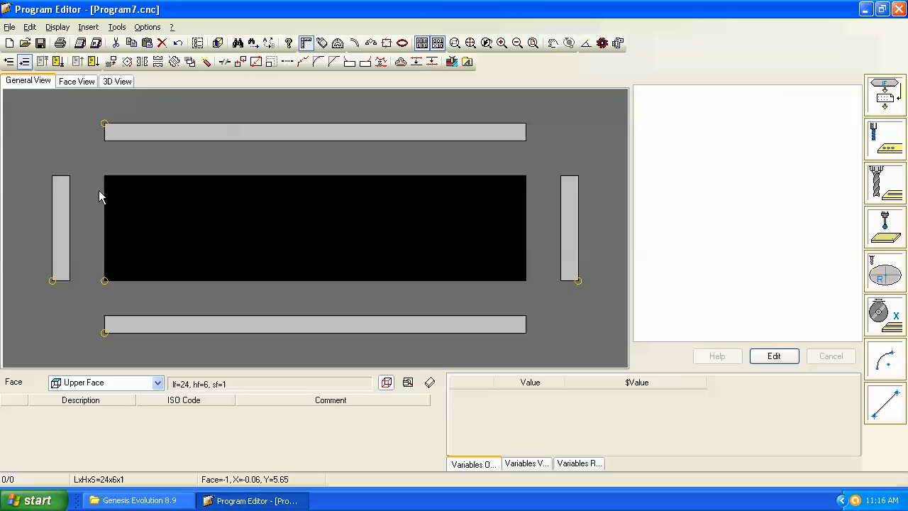
pyautogui.moveTo(296, 329)
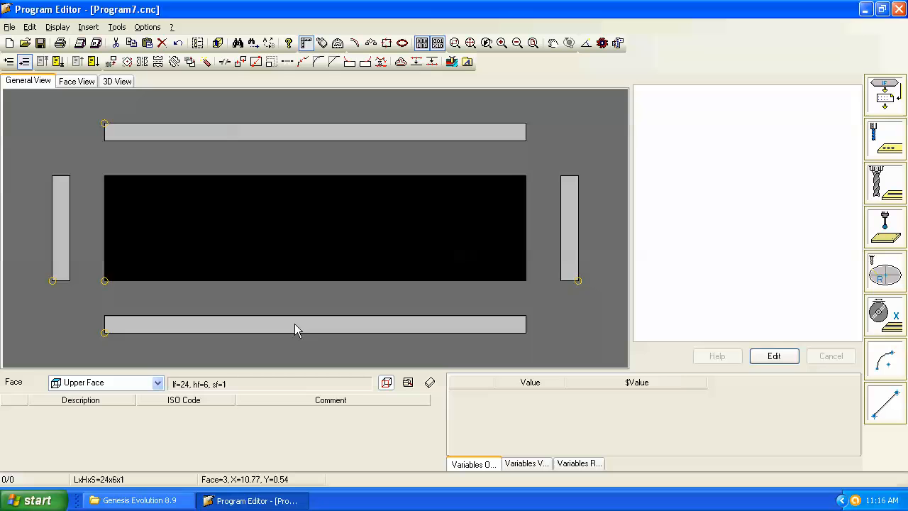
# Make the front face the working face and show the drilling types palette.
pyautogui.click(312, 324)
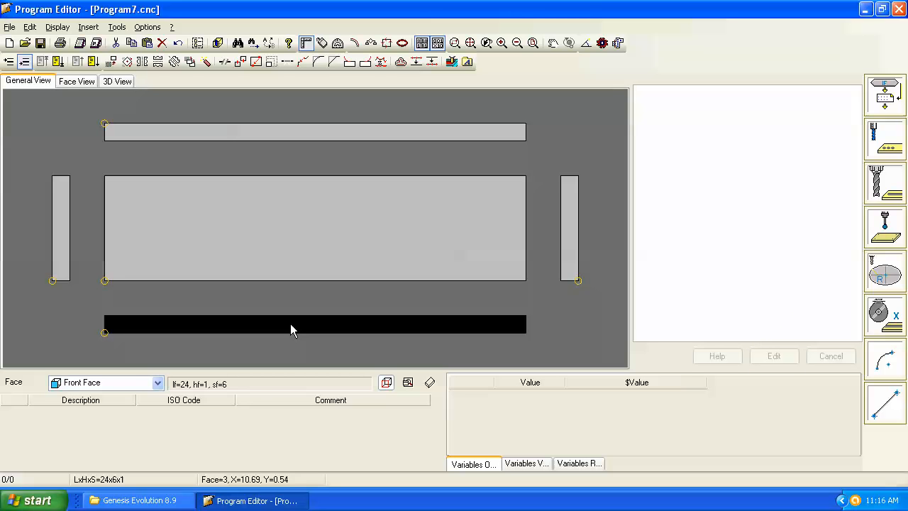
pyautogui.moveTo(315, 324)
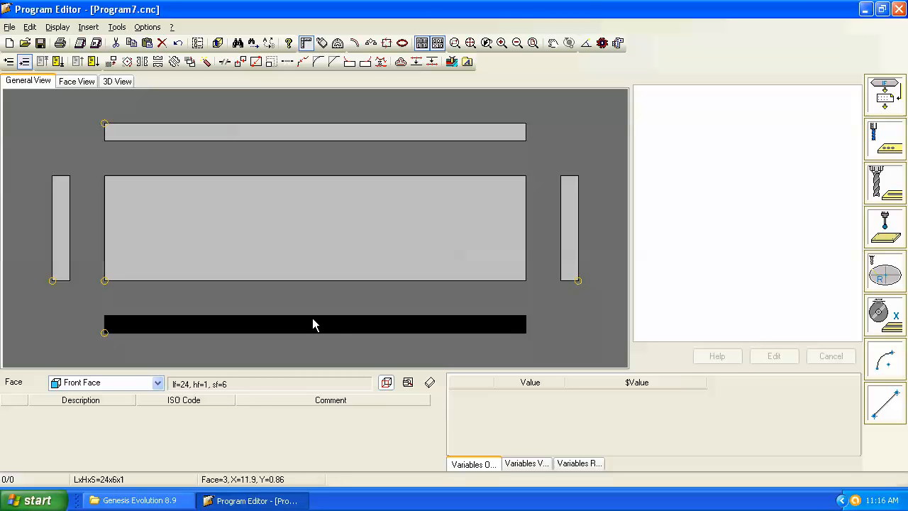
pyautogui.moveTo(315, 335)
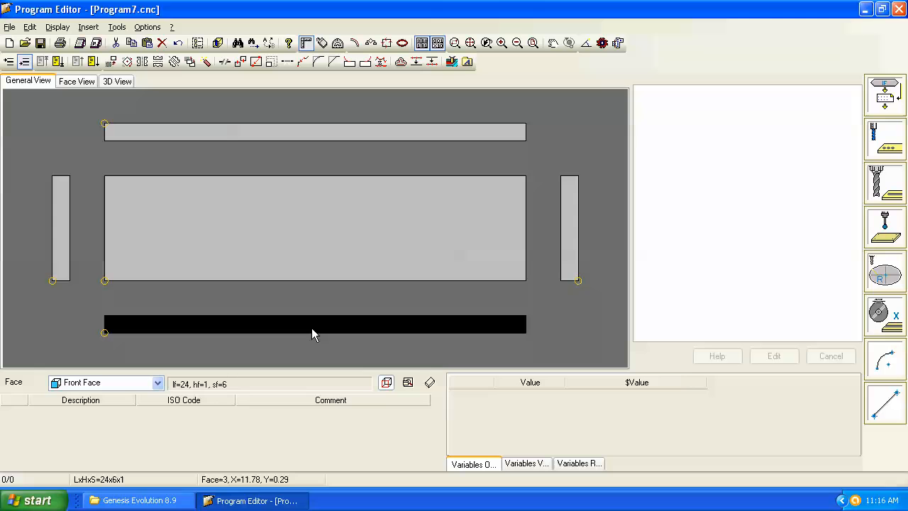
pyautogui.moveTo(199, 105)
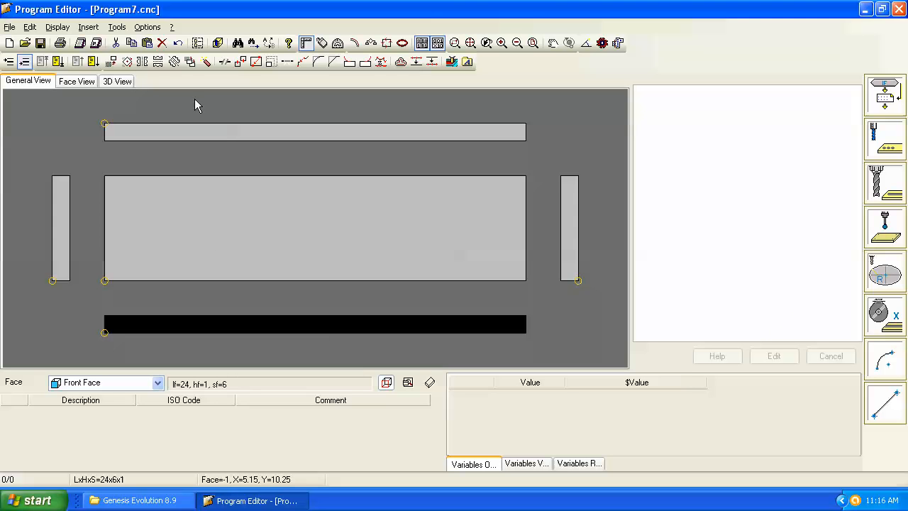
pyautogui.moveTo(885, 141)
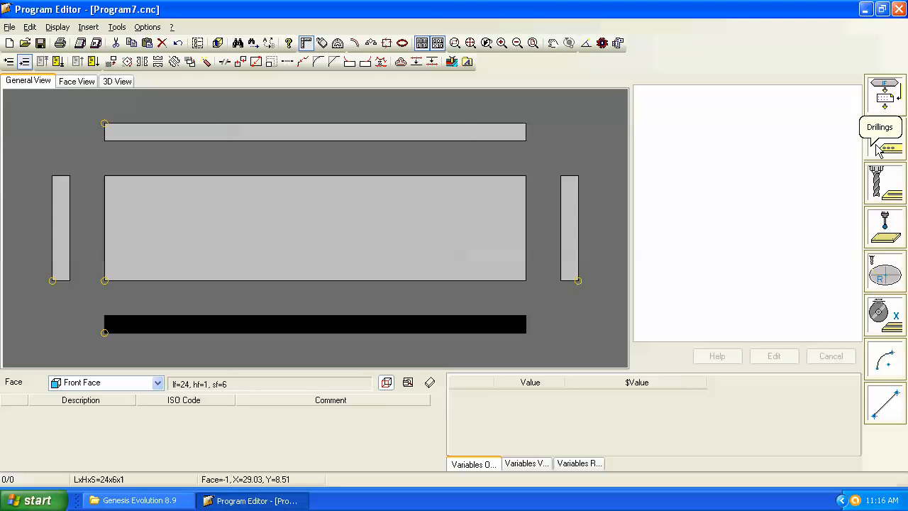
pyautogui.click(885, 135)
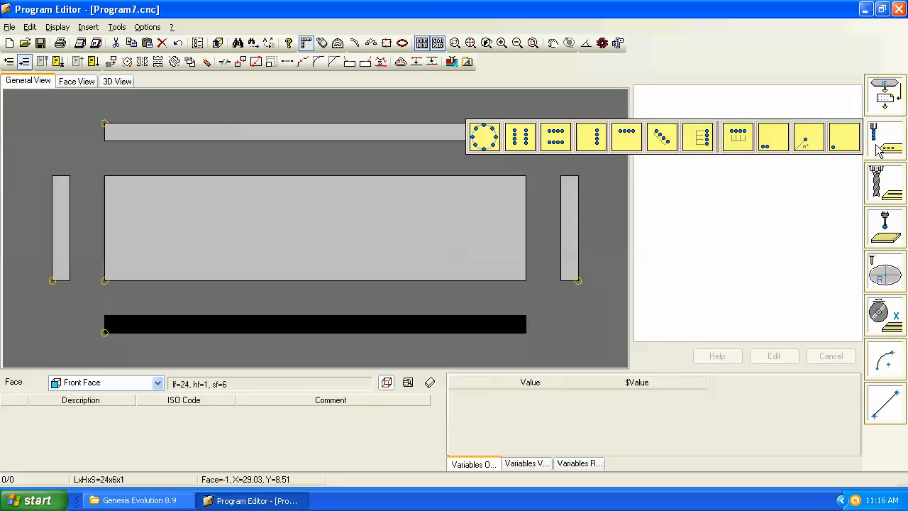
pyautogui.moveTo(854, 145)
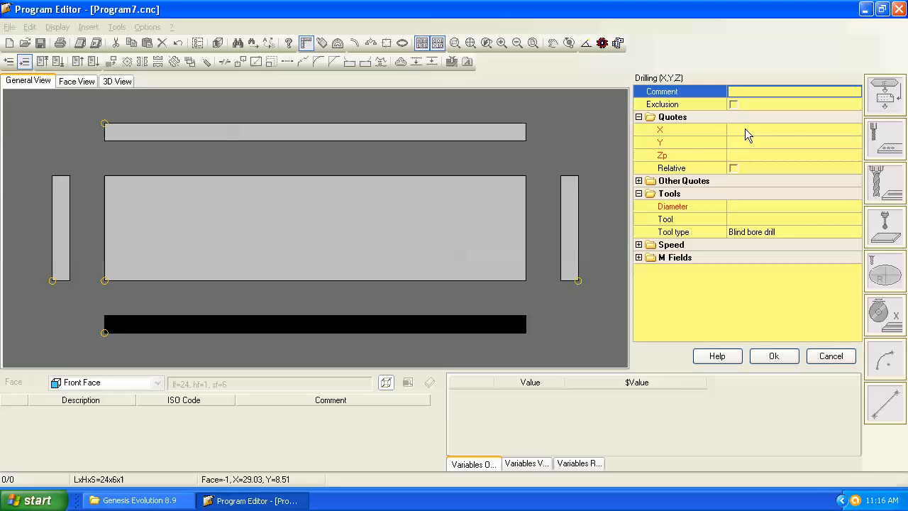
# Create a front-face blind drilling at X l/2, Y h/2, depth -0.5, diameter 8/25.4.
pyautogui.click(780, 129)
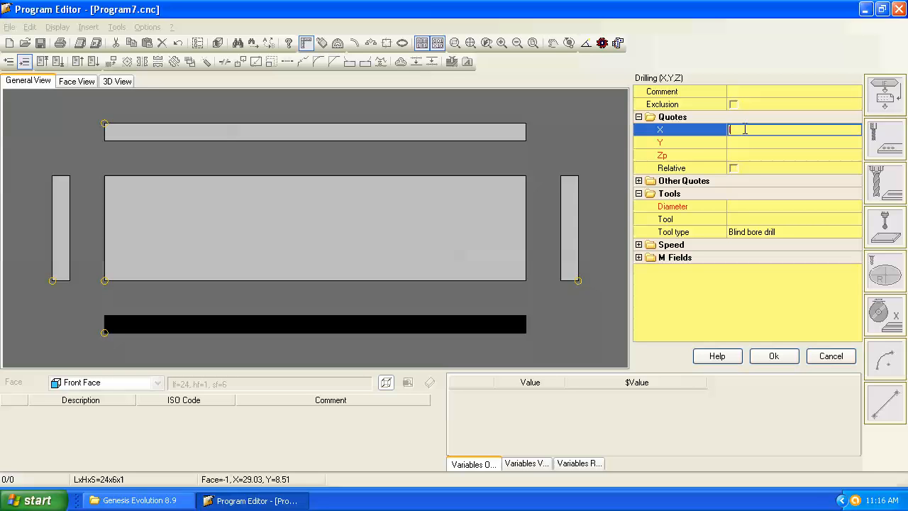
pyautogui.write('l/2')
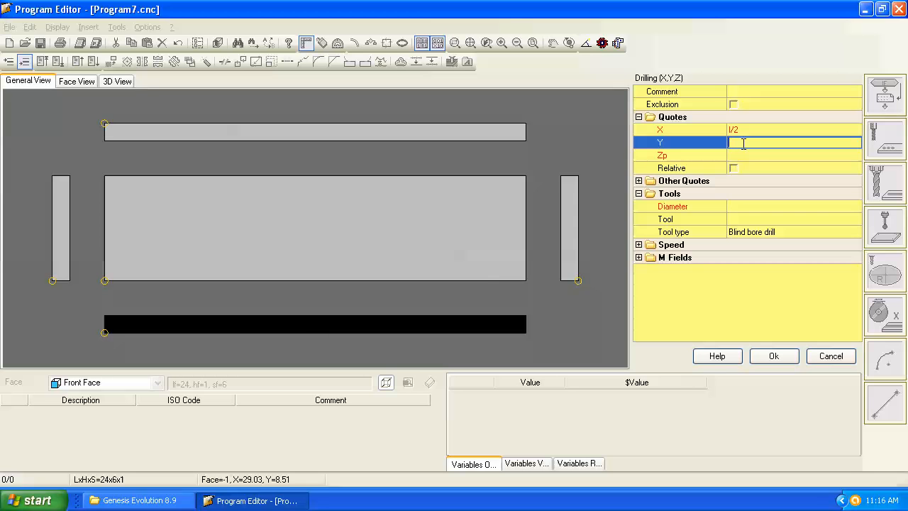
pyautogui.write('h/2')
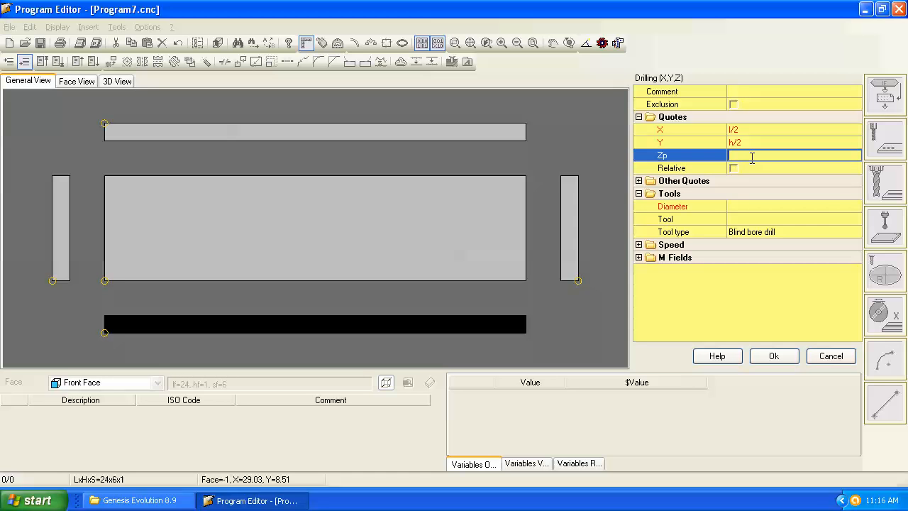
pyautogui.write('-0.5')
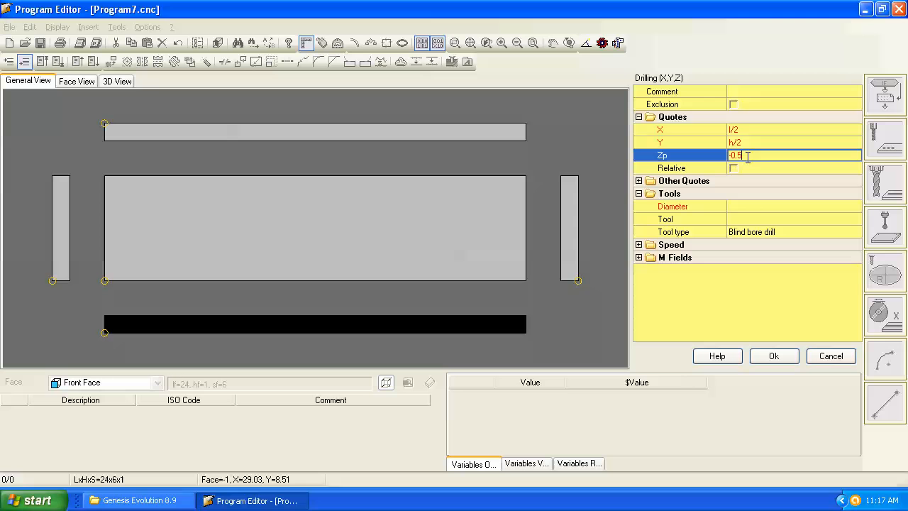
pyautogui.moveTo(755, 198)
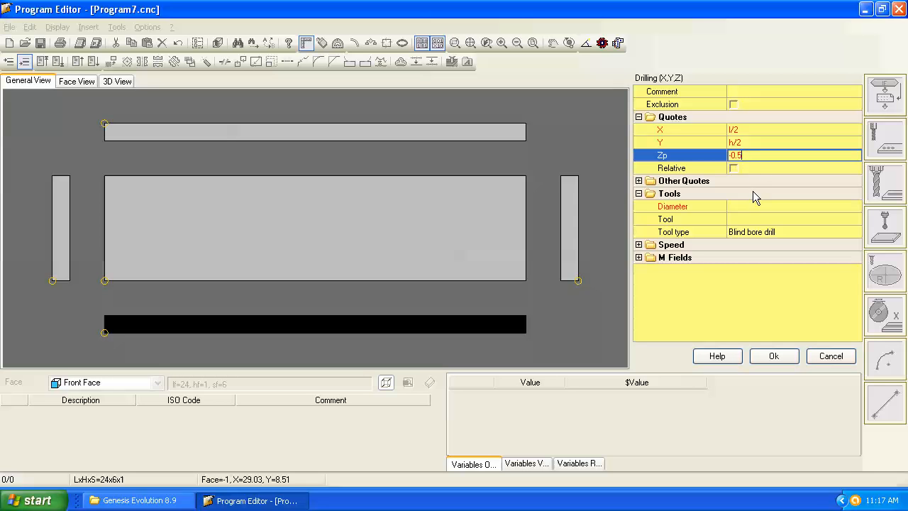
pyautogui.moveTo(745, 176)
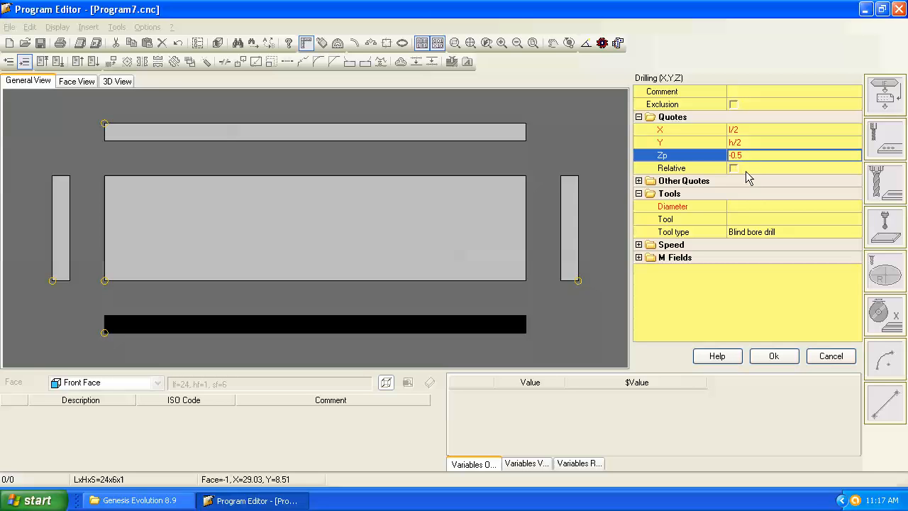
pyautogui.click(795, 206)
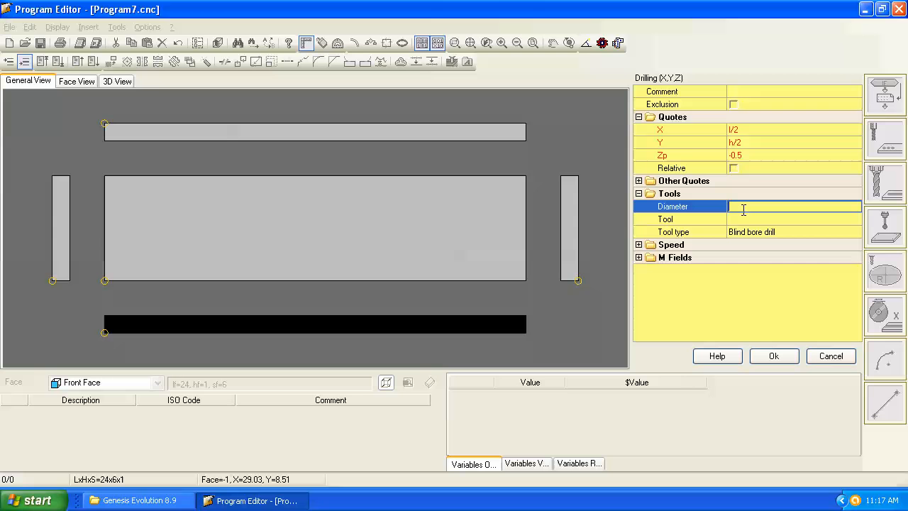
pyautogui.write('8/2')
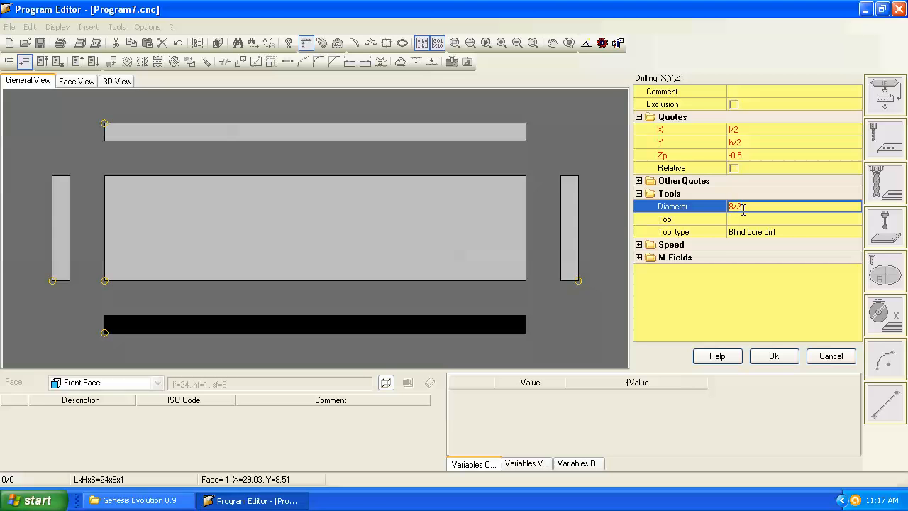
pyautogui.write('25.4')
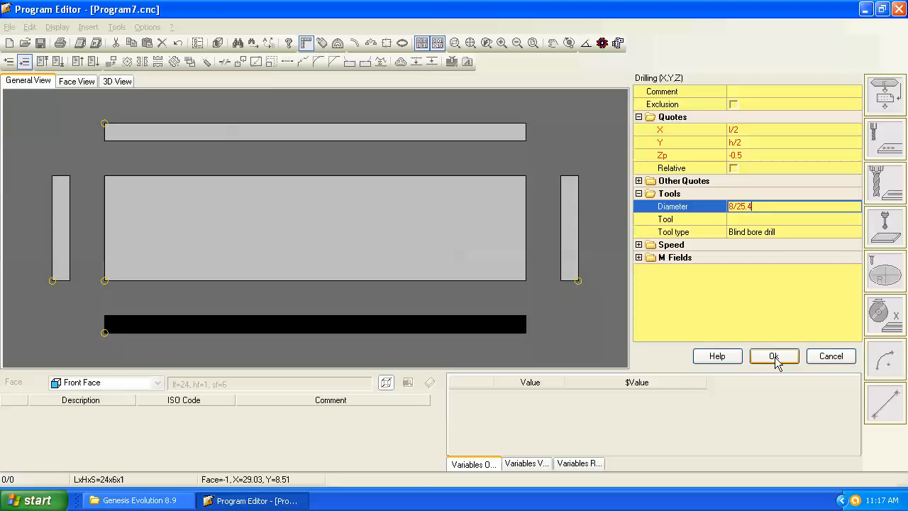
pyautogui.click(775, 355)
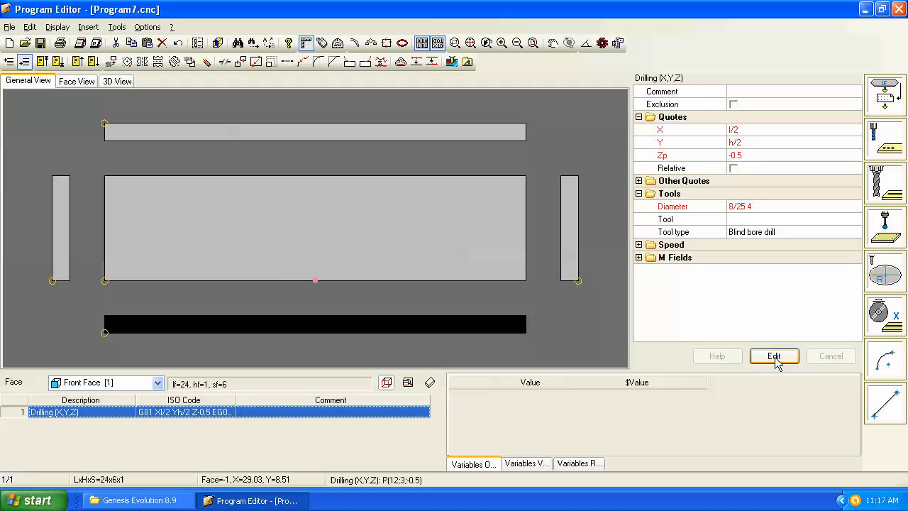
pyautogui.moveTo(315, 336)
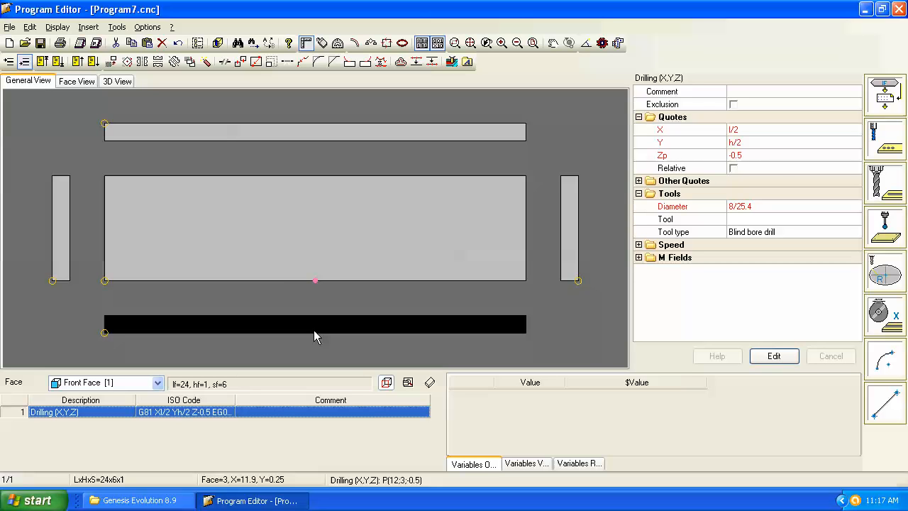
pyautogui.moveTo(318, 328)
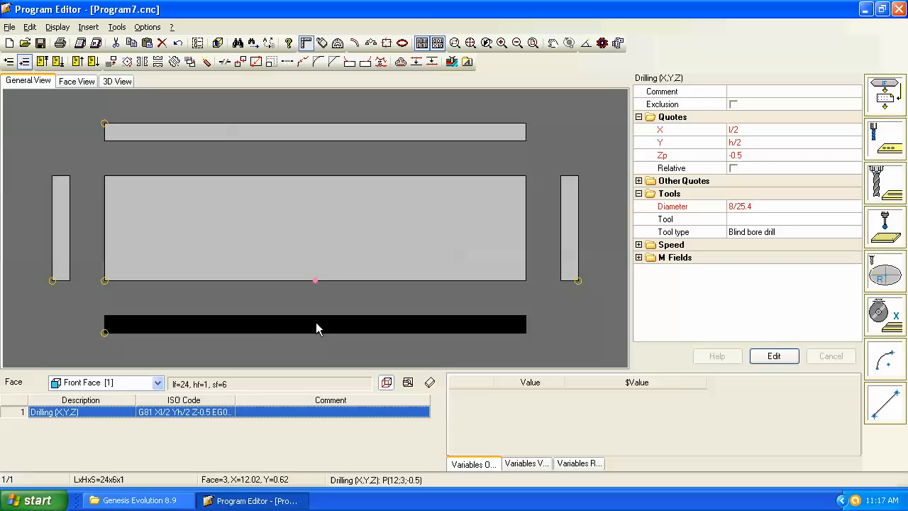
pyautogui.moveTo(418, 335)
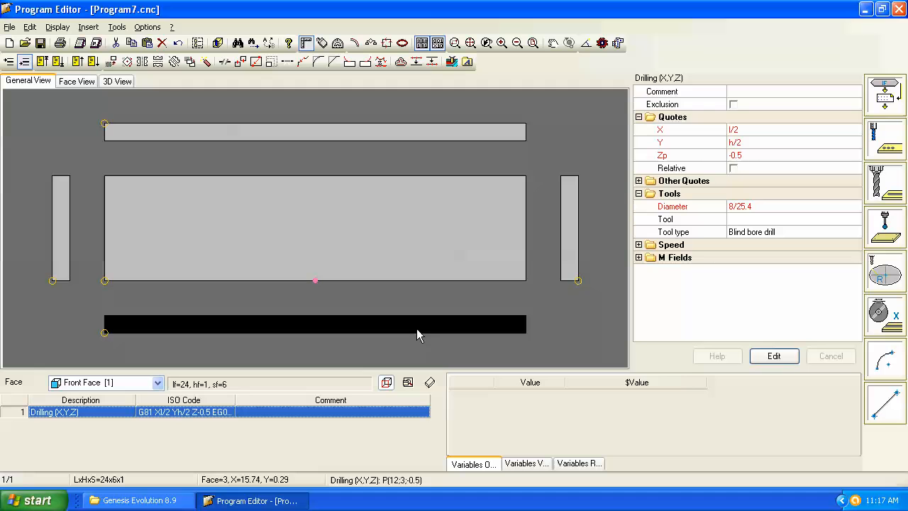
pyautogui.moveTo(295, 281)
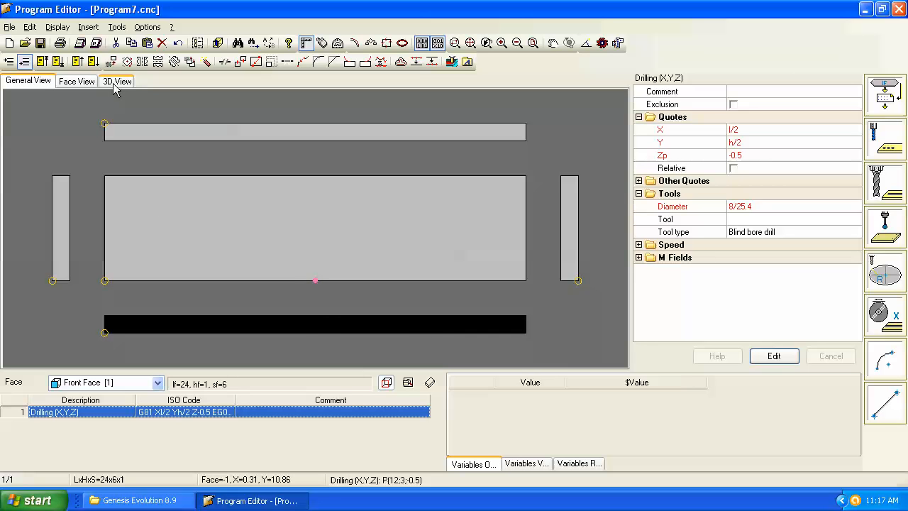
pyautogui.click(116, 79)
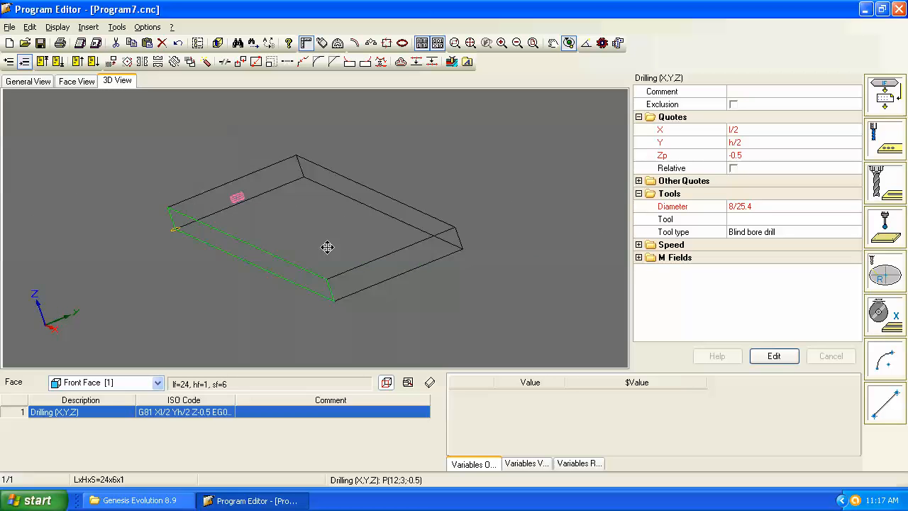
pyautogui.moveTo(327, 247); pyautogui.dragTo(415, 190)
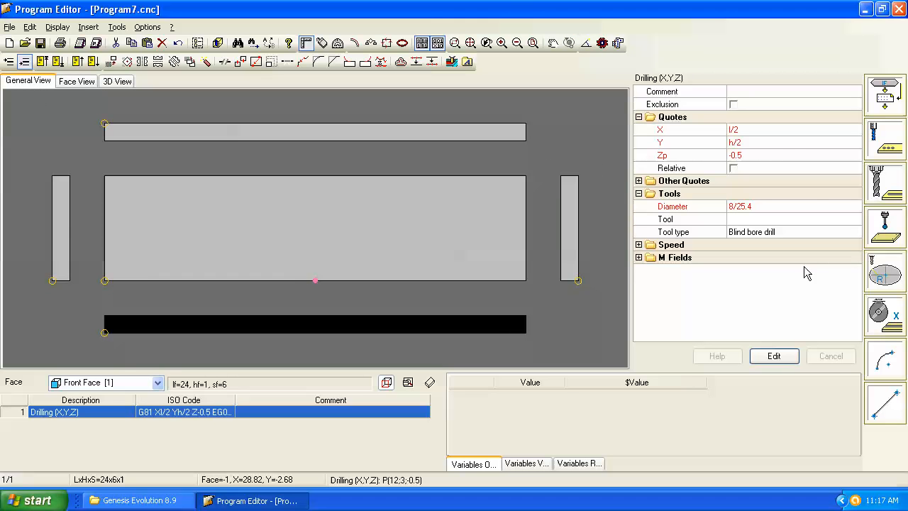
pyautogui.moveTo(752, 148)
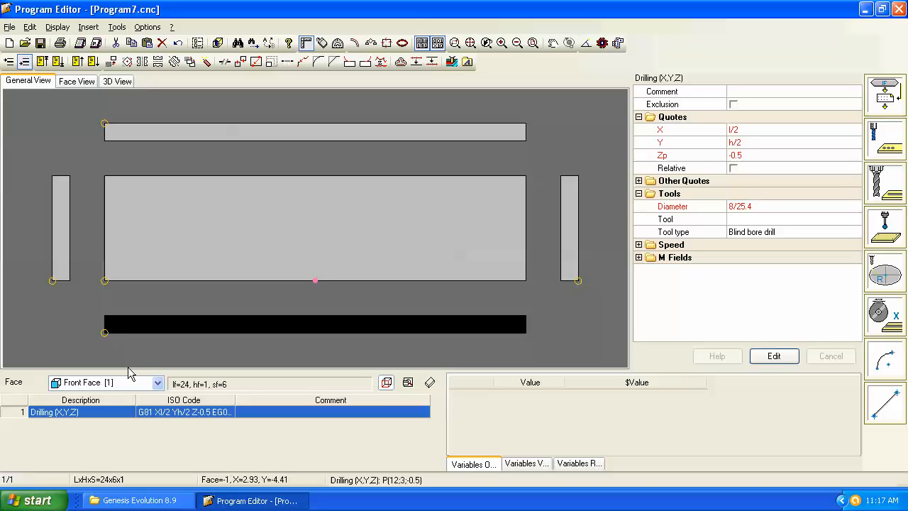
pyautogui.moveTo(84, 487)
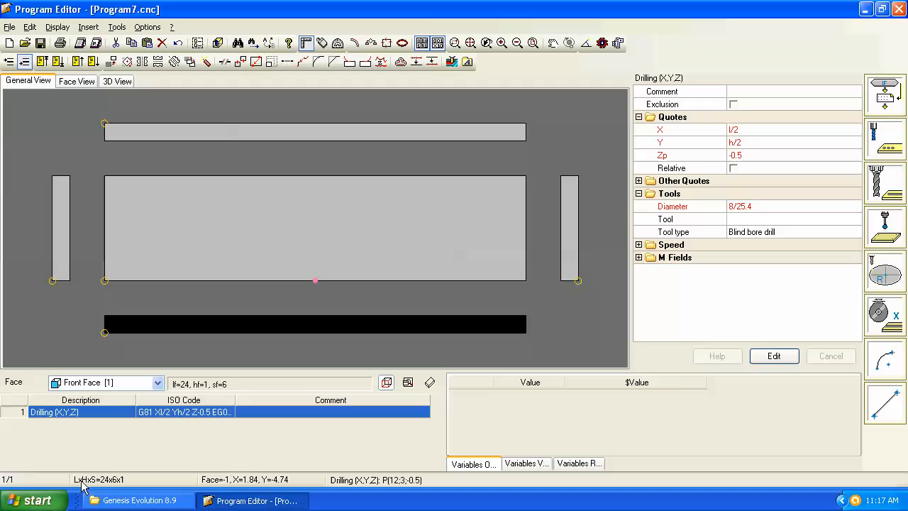
pyautogui.moveTo(108, 484)
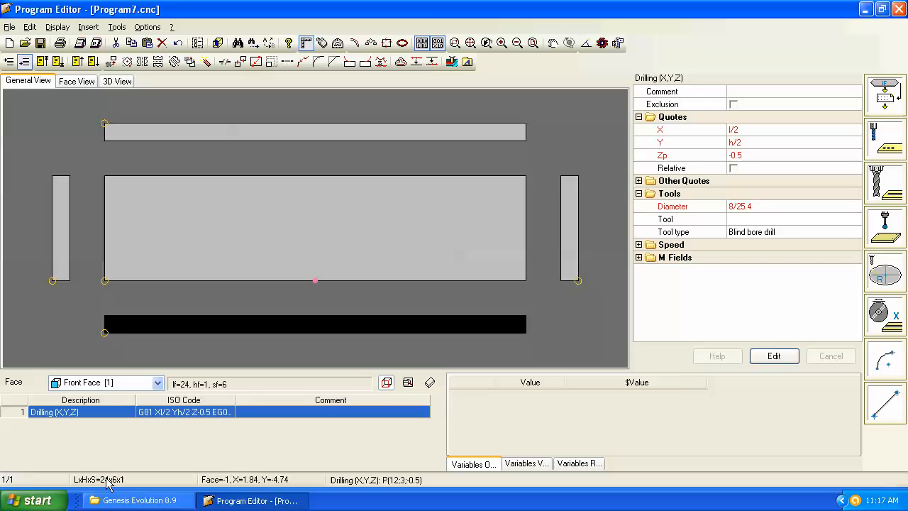
pyautogui.moveTo(116, 485)
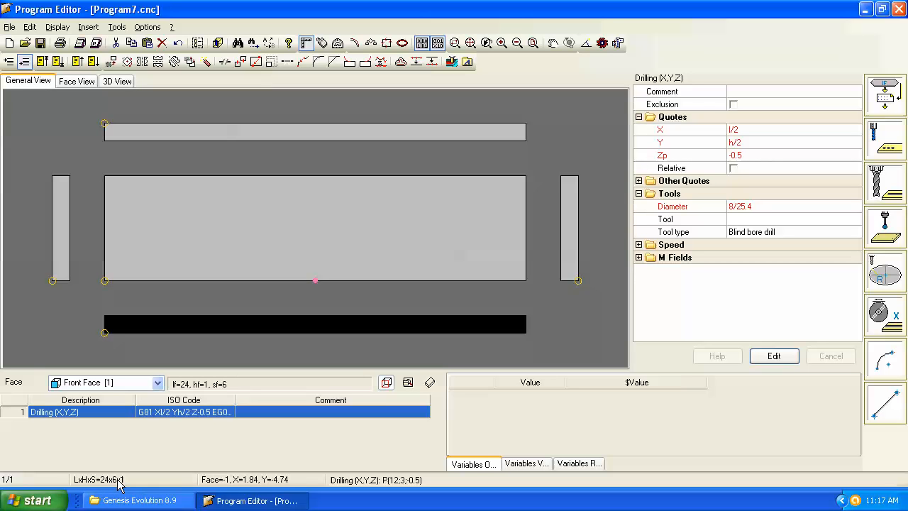
pyautogui.moveTo(744, 147)
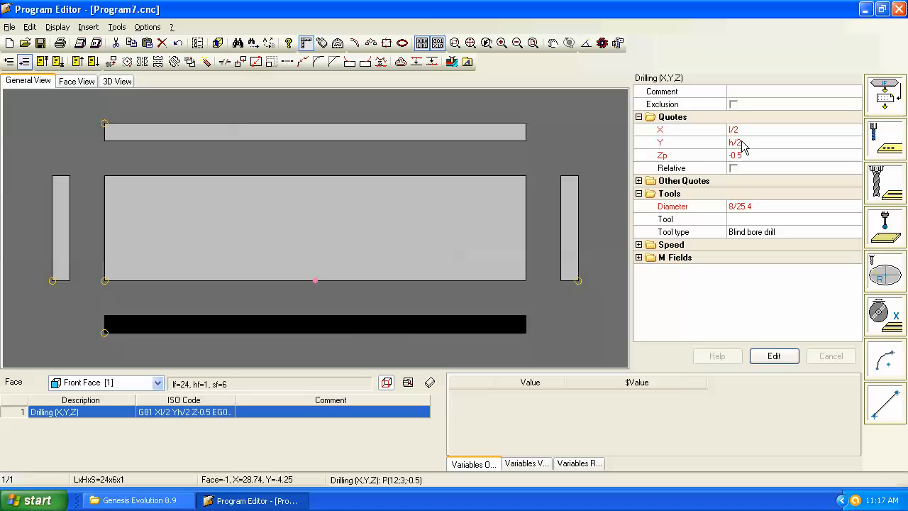
pyautogui.moveTo(330, 334)
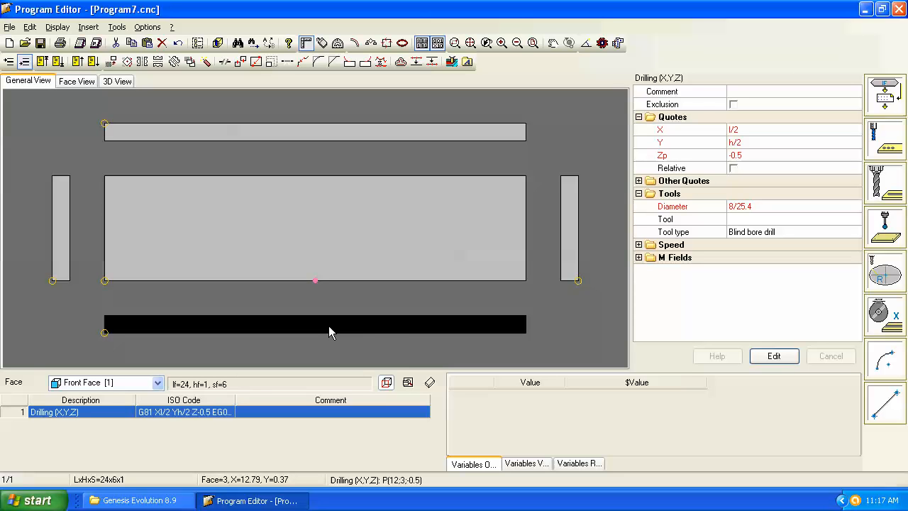
pyautogui.moveTo(315, 294)
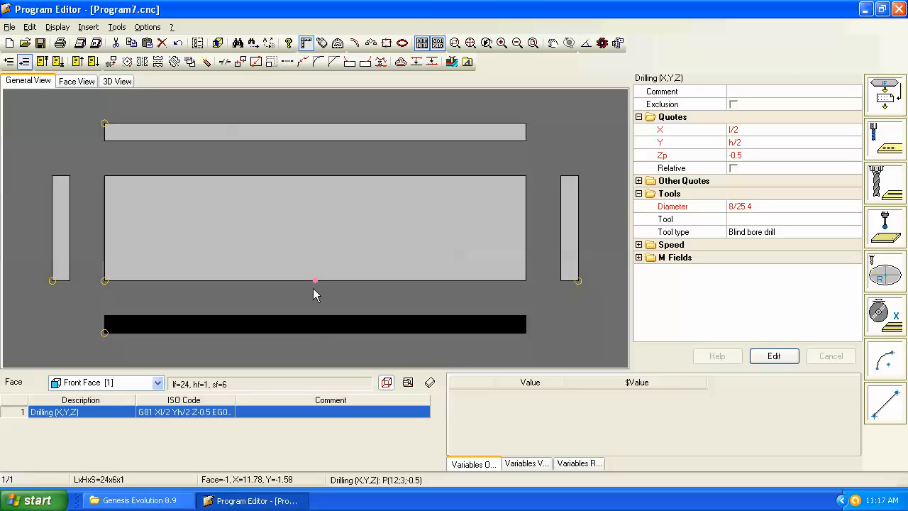
pyautogui.moveTo(318, 337)
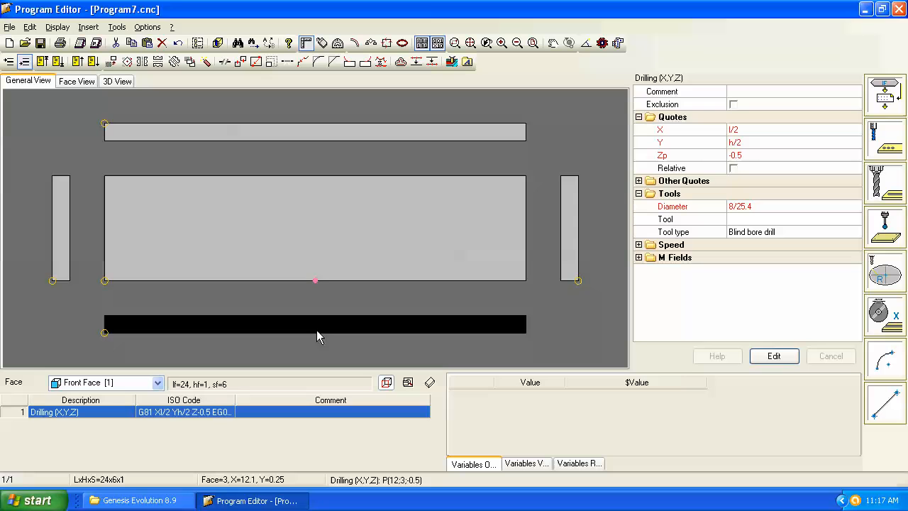
pyautogui.moveTo(318, 287)
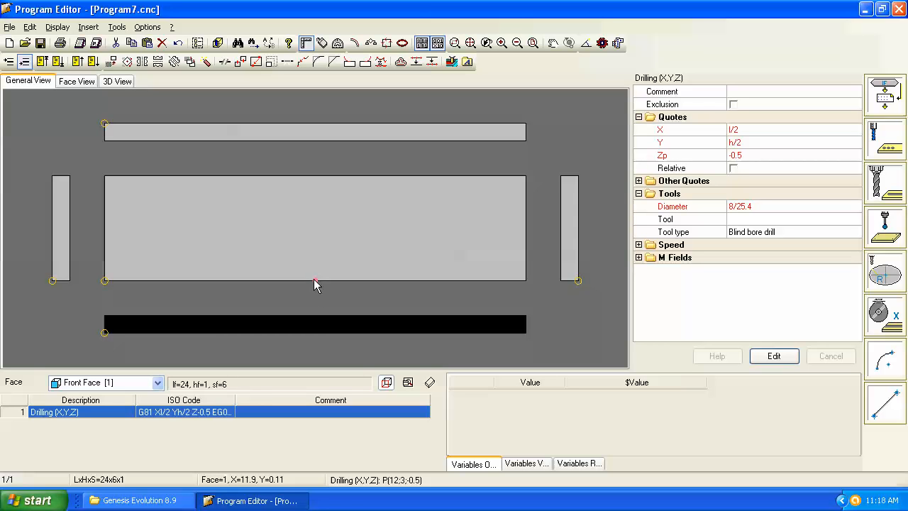
pyautogui.moveTo(315, 332)
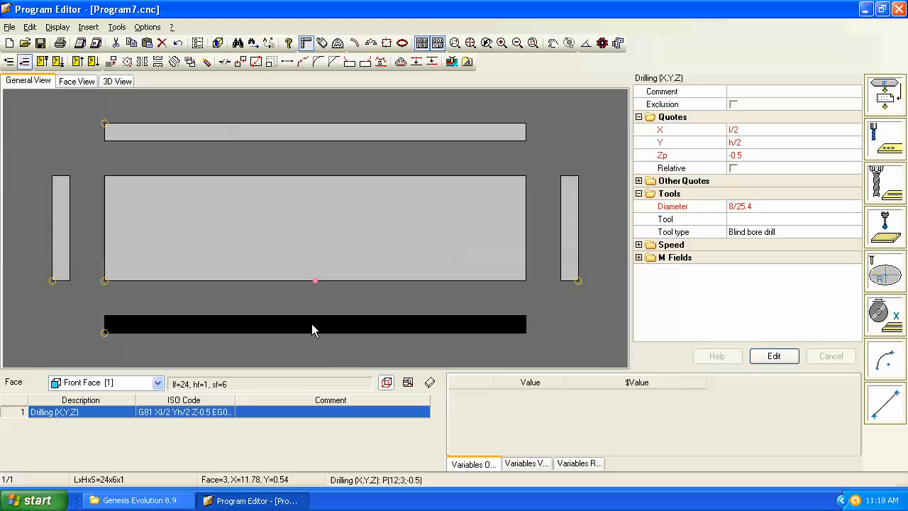
pyautogui.moveTo(306, 332)
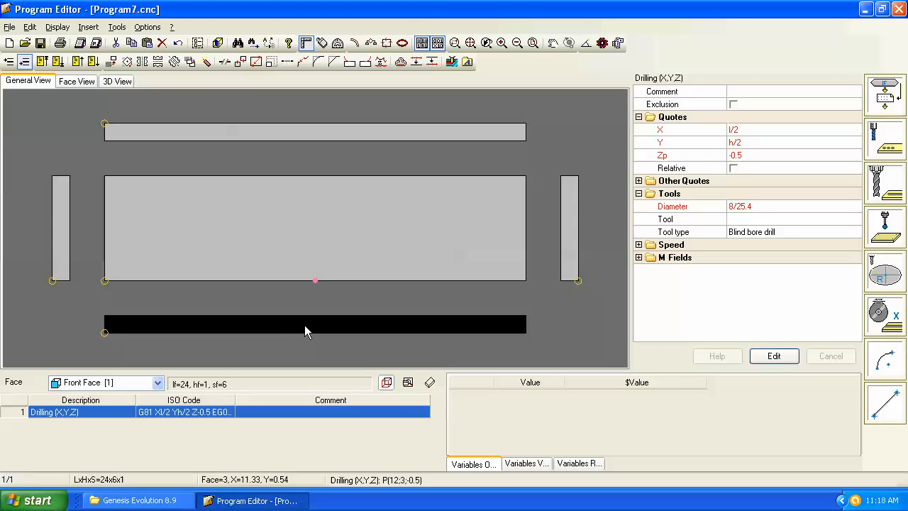
pyautogui.moveTo(745, 155)
pyautogui.write('f')
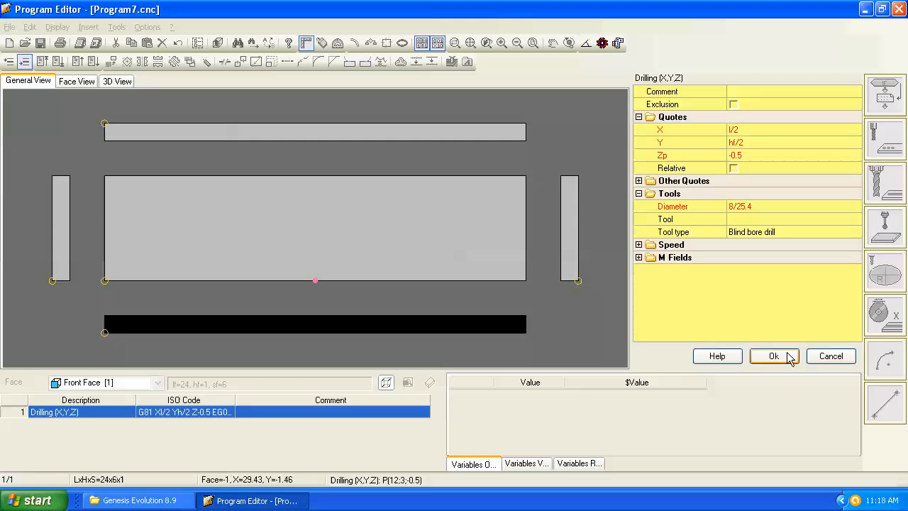
# Confirm the drilling's Y position change to hf/2, centering it on the front face.
pyautogui.click(775, 355)
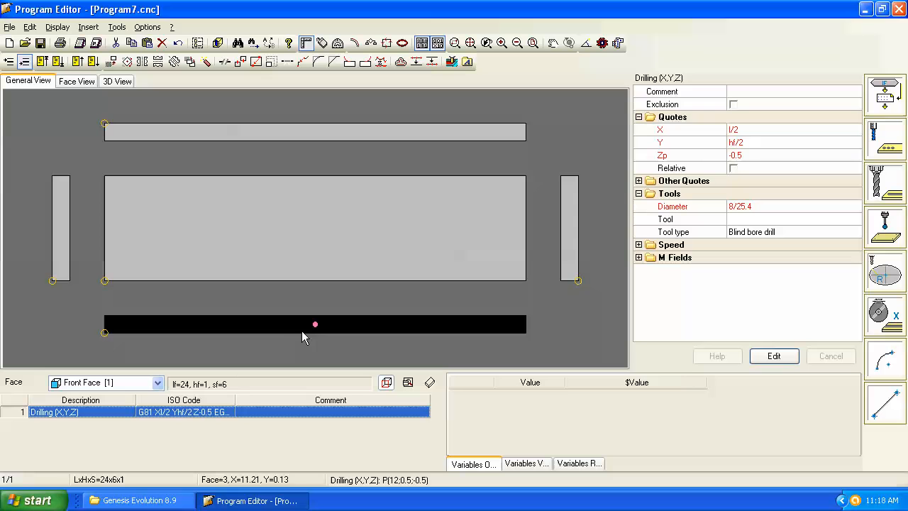
pyautogui.moveTo(315, 325)
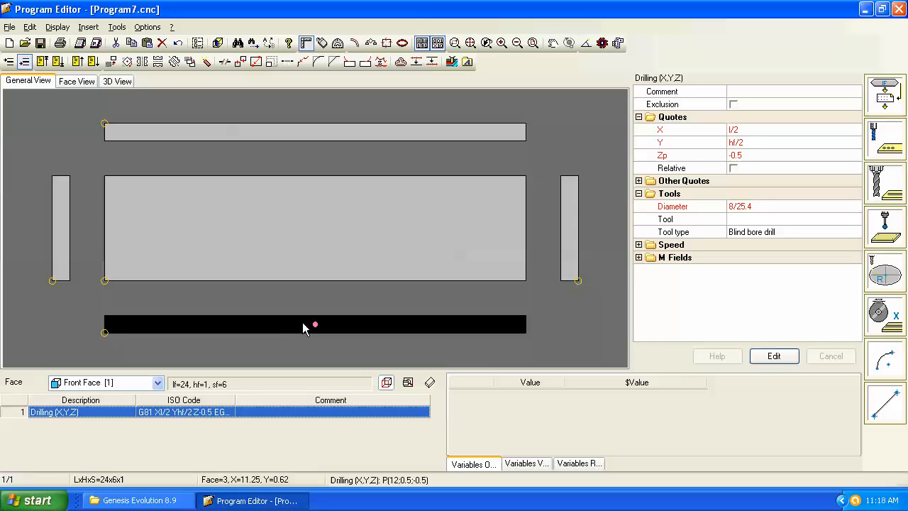
pyautogui.moveTo(317, 328)
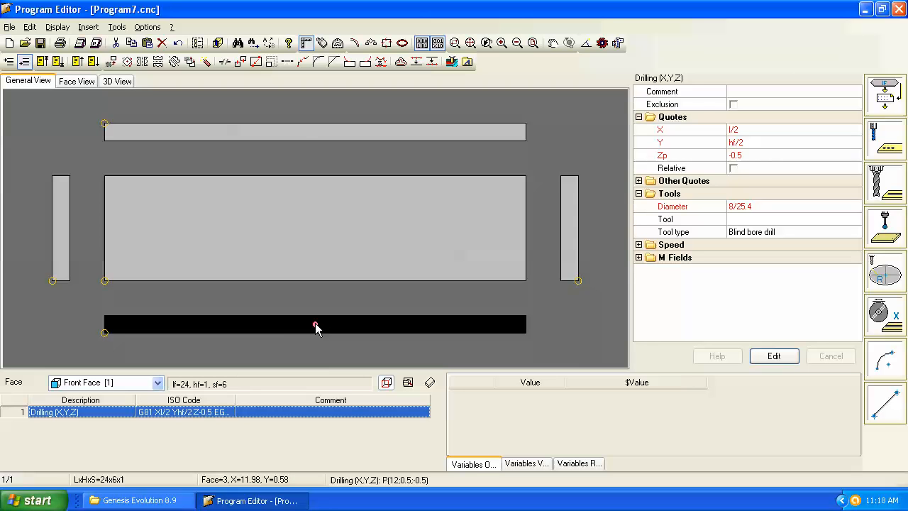
pyautogui.moveTo(312, 325)
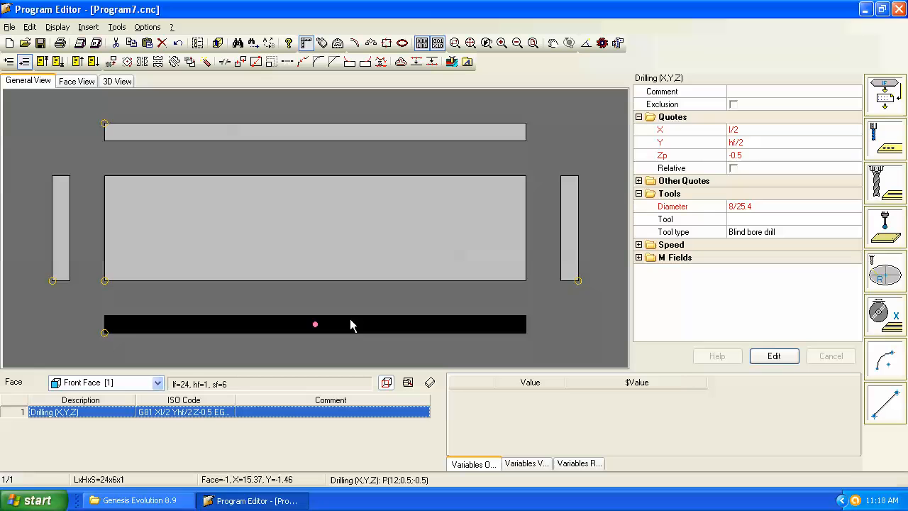
pyautogui.moveTo(310, 335)
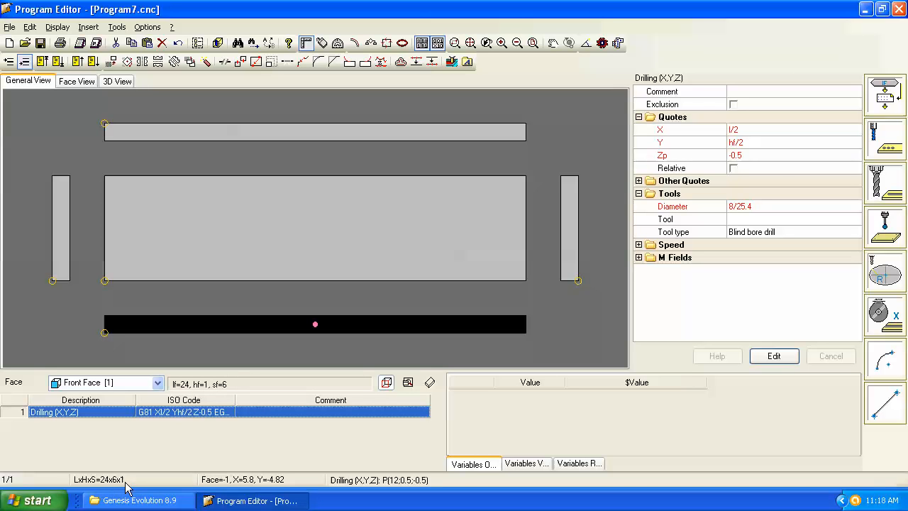
pyautogui.moveTo(134, 488)
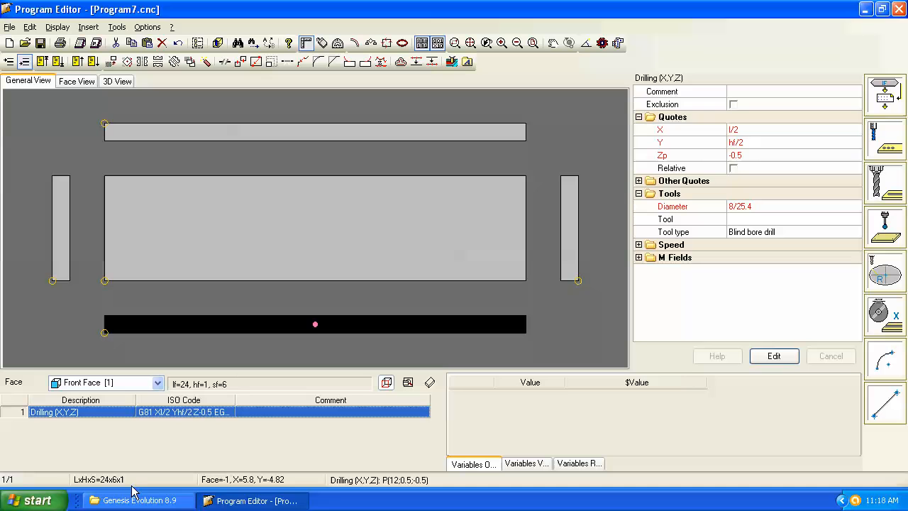
pyautogui.moveTo(315, 339)
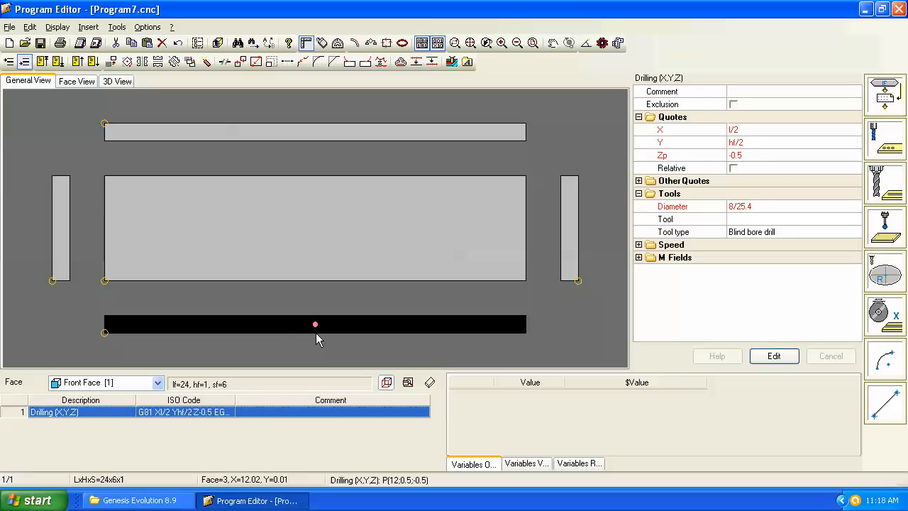
pyautogui.moveTo(312, 326)
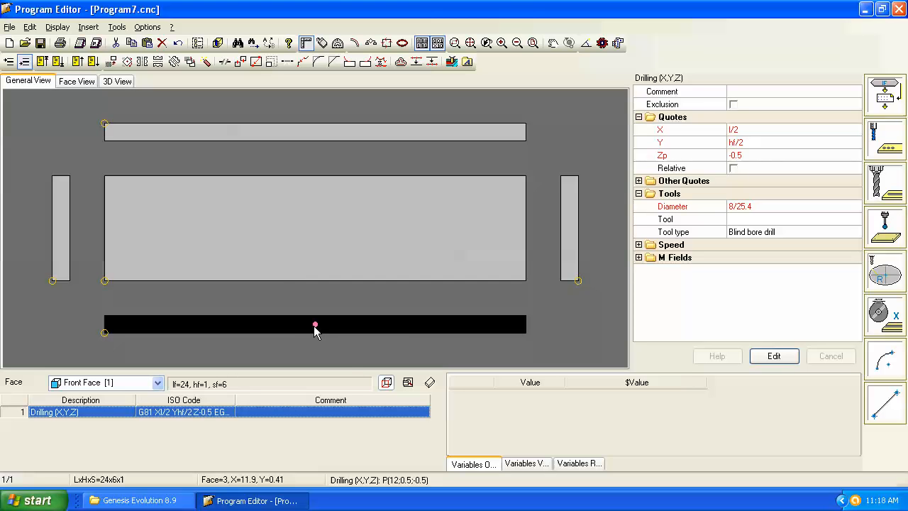
# Reopen the front-face drilling (l/2, hl/2, depth -0.5) and confirm it unchanged.
pyautogui.click(571, 227)
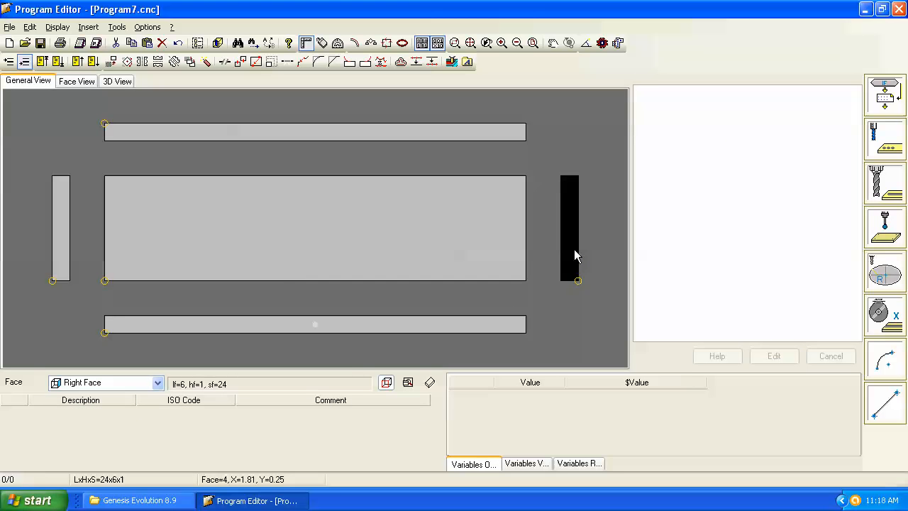
pyautogui.moveTo(329, 335)
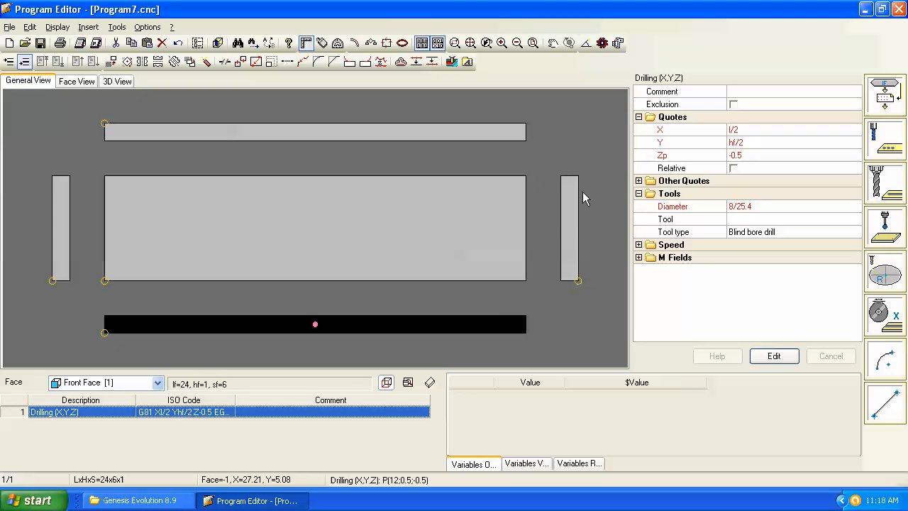
pyautogui.moveTo(735, 139)
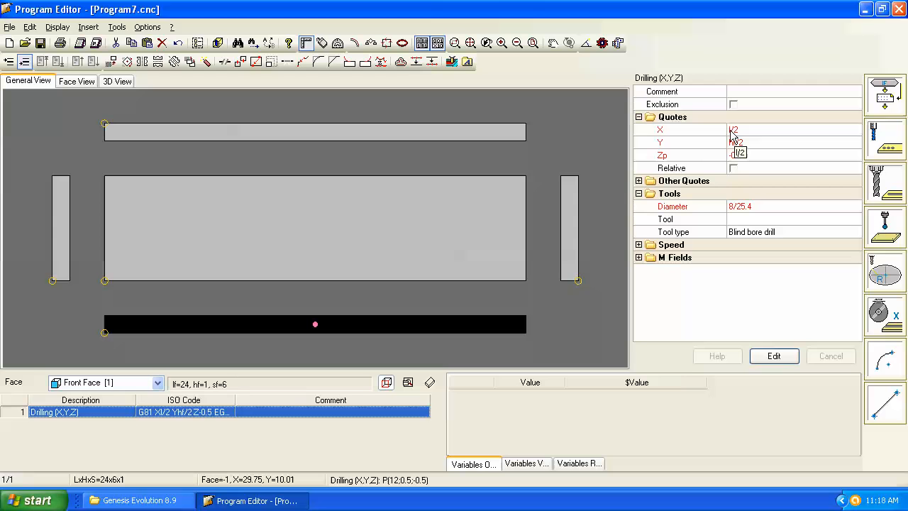
pyautogui.click(773, 355)
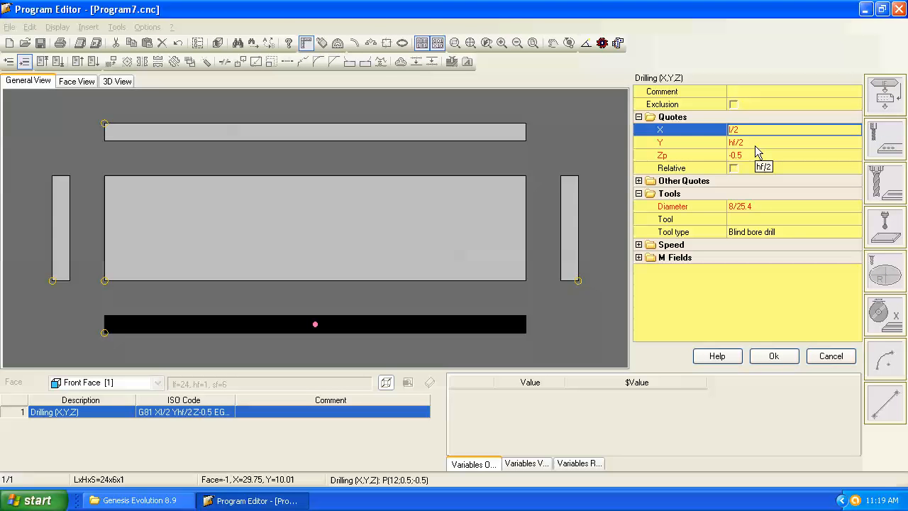
pyautogui.click(774, 355)
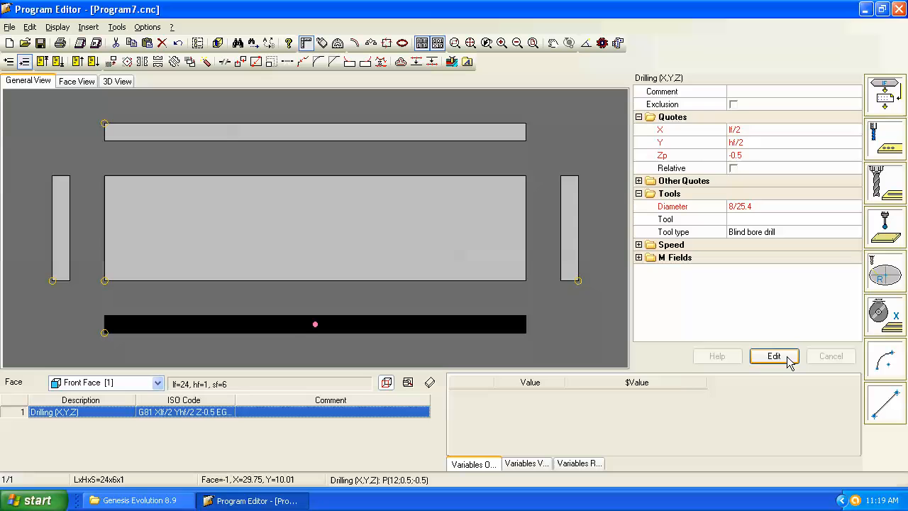
pyautogui.moveTo(315, 329)
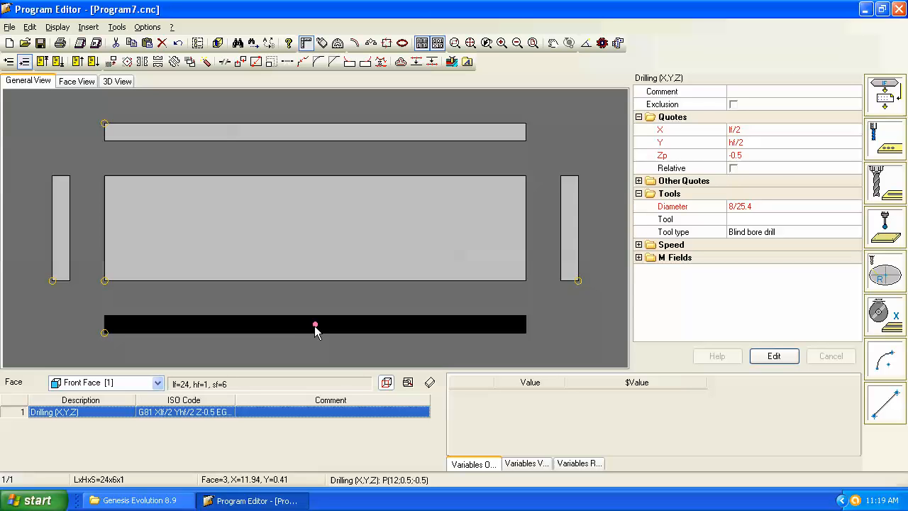
pyautogui.moveTo(107, 45)
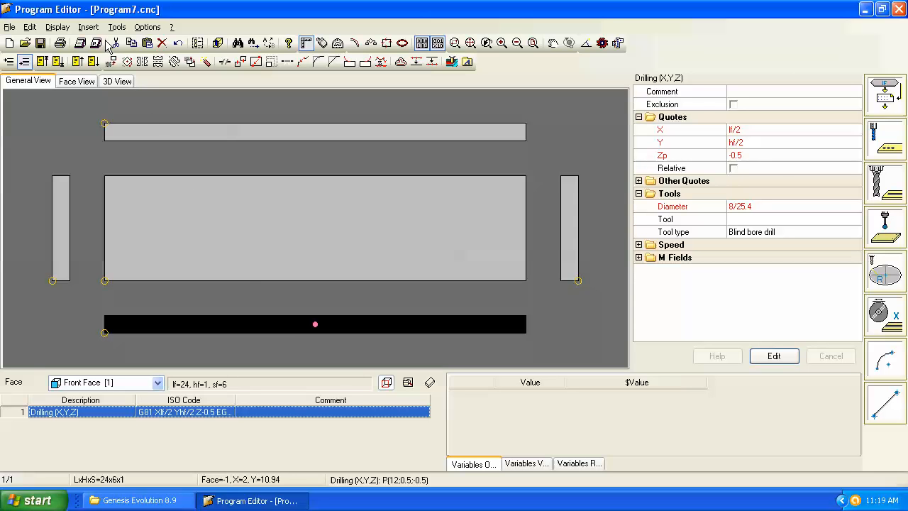
pyautogui.moveTo(131, 43)
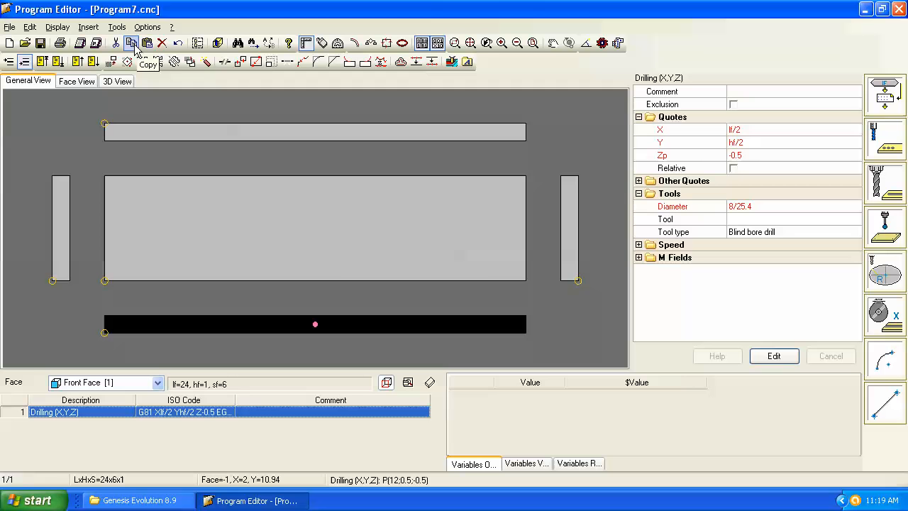
pyautogui.moveTo(573, 224)
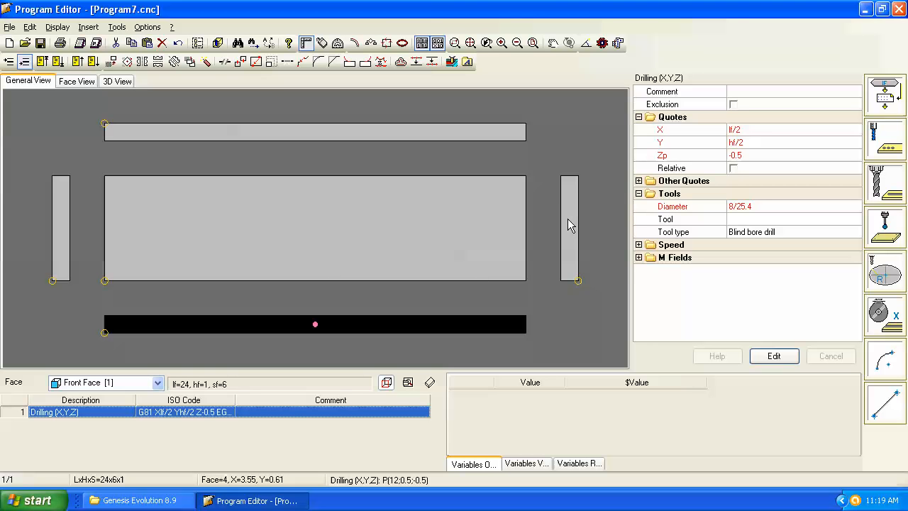
# Copy the front-face drilling and make the right face the working face.
pyautogui.click(147, 42)
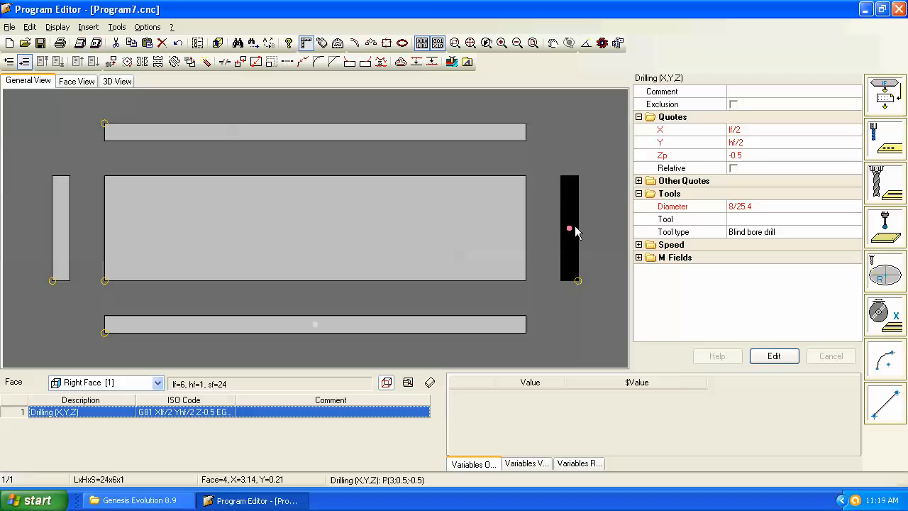
pyautogui.moveTo(570, 241)
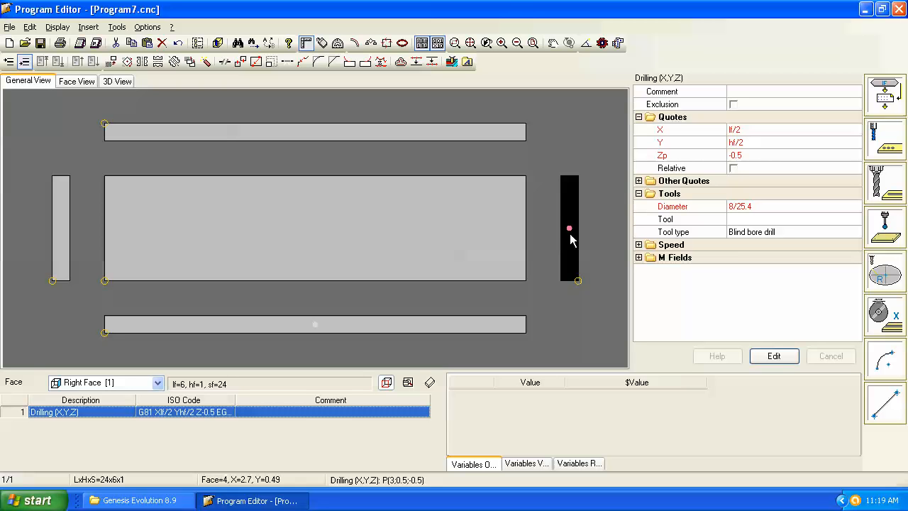
pyautogui.moveTo(570, 230)
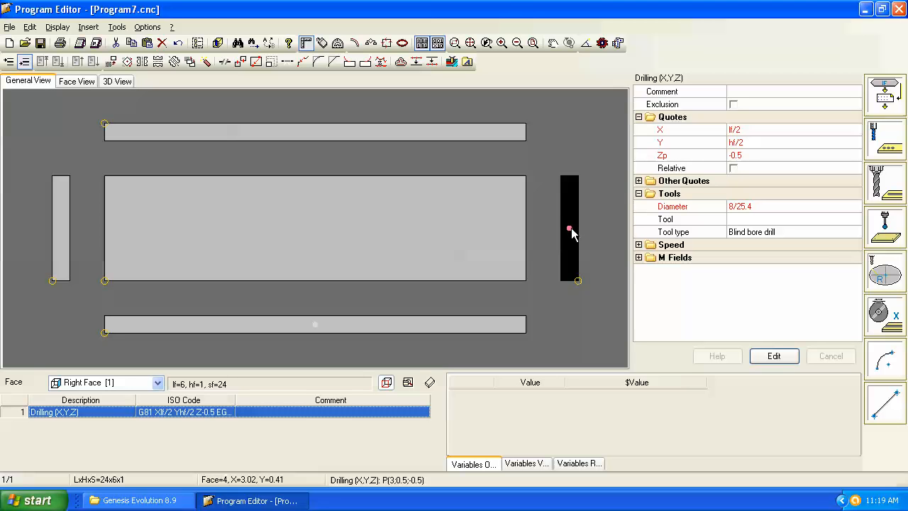
pyautogui.moveTo(574, 234)
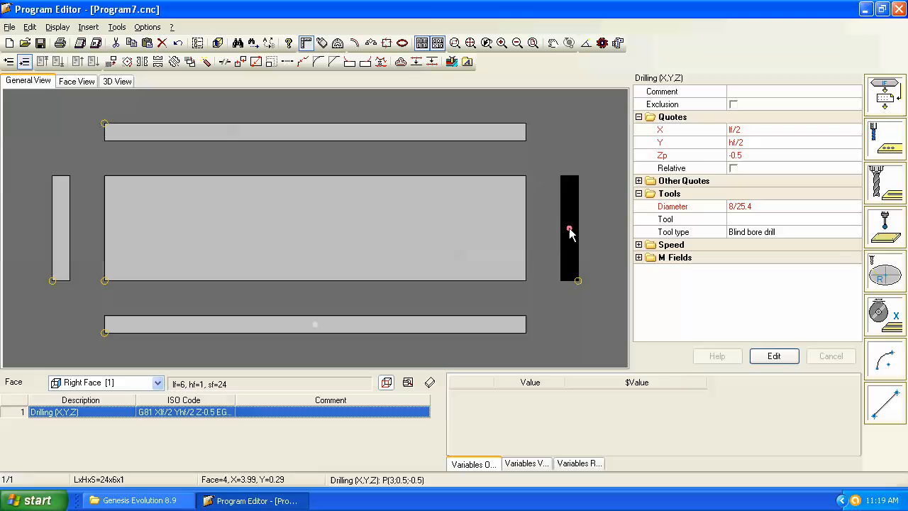
pyautogui.moveTo(576, 277)
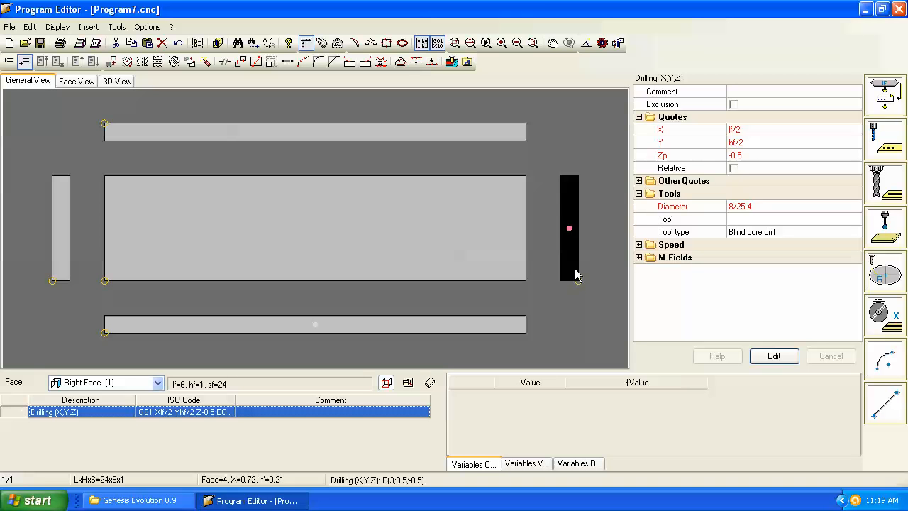
pyautogui.moveTo(258, 187)
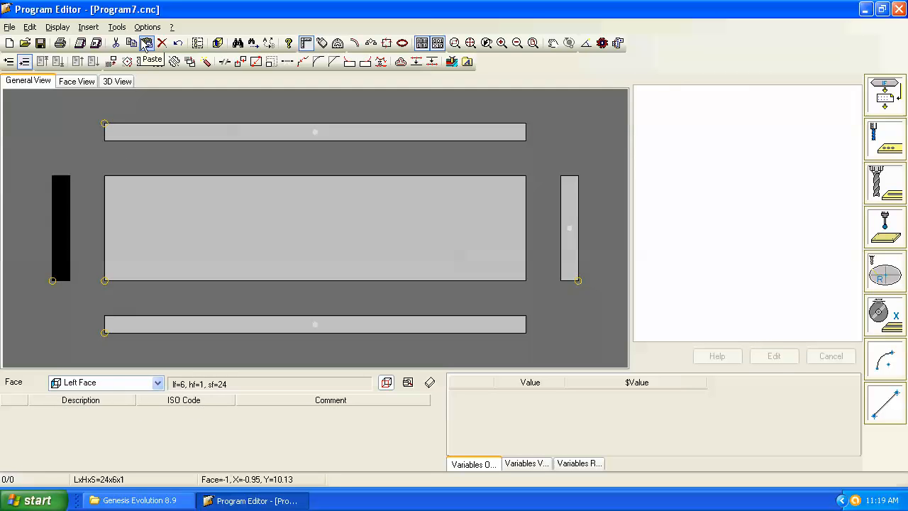
# Paste the centred drill hole onto the left face.
pyautogui.click(315, 227)
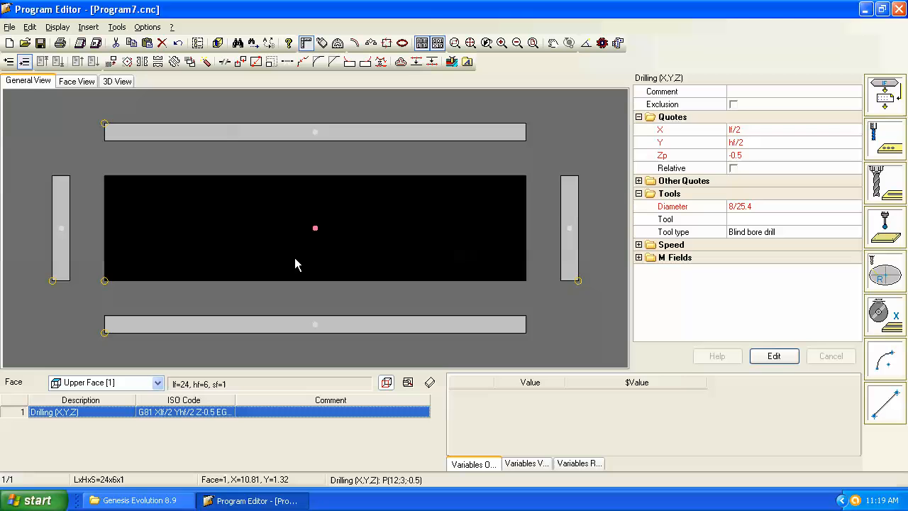
pyautogui.moveTo(315, 278)
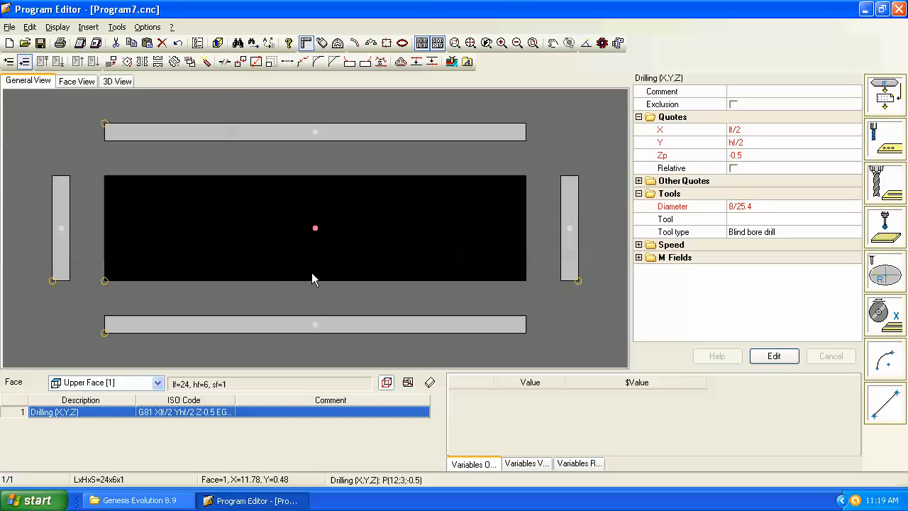
pyautogui.moveTo(304, 246)
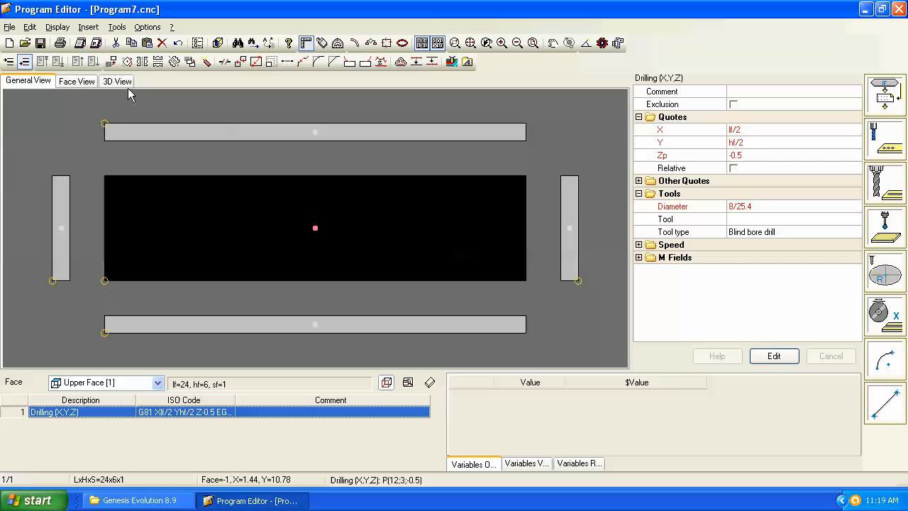
# Switch to the 3D view and orbit the panel to see it at an angle.
pyautogui.click(117, 79)
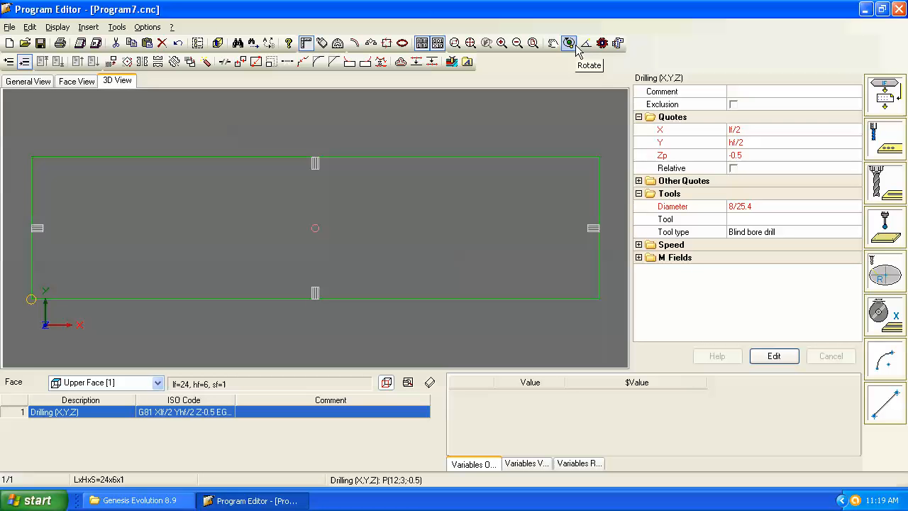
pyautogui.click(569, 43)
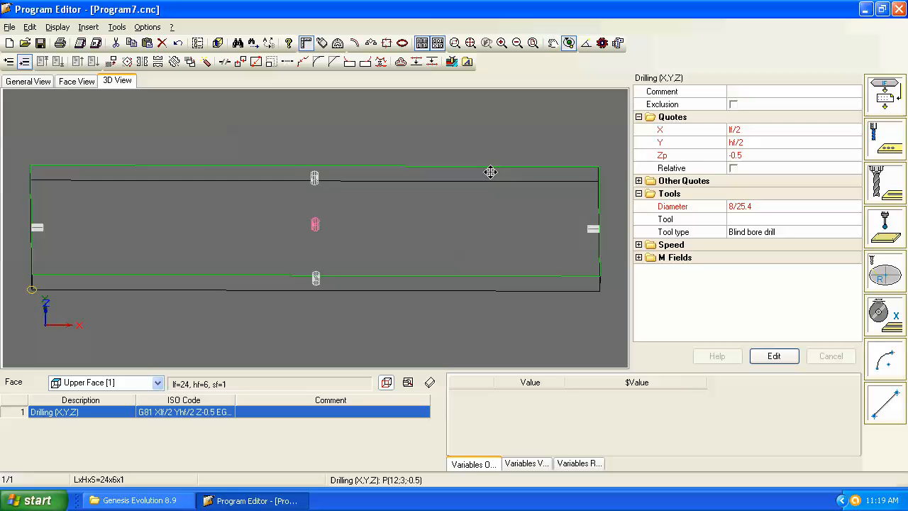
pyautogui.moveTo(491, 171); pyautogui.dragTo(466, 276)
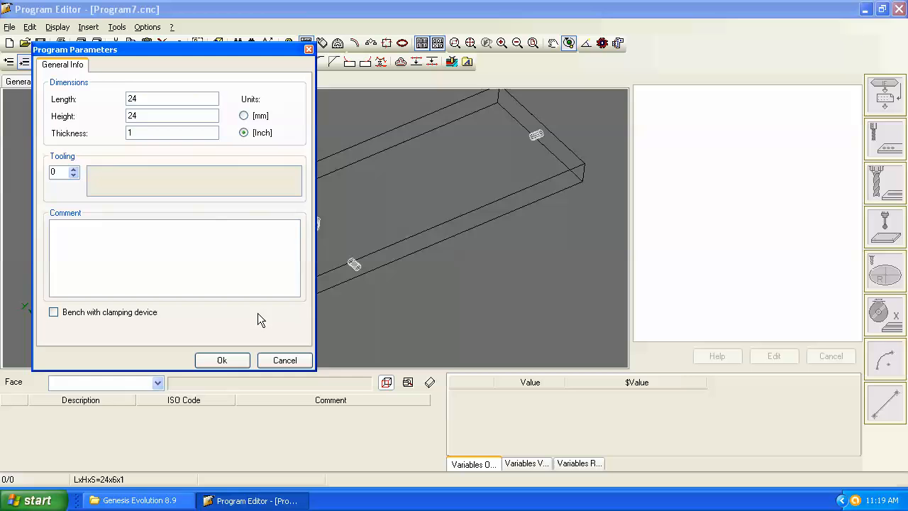
# Apply the 24x24x1 panel size and orbit to check the edge and top holes stay centred.
pyautogui.click(221, 361)
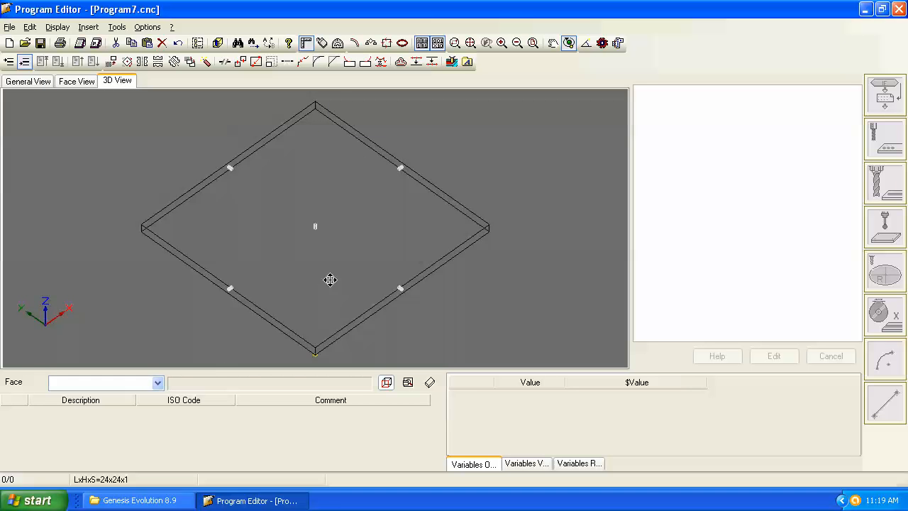
pyautogui.moveTo(329, 279); pyautogui.dragTo(293, 258)
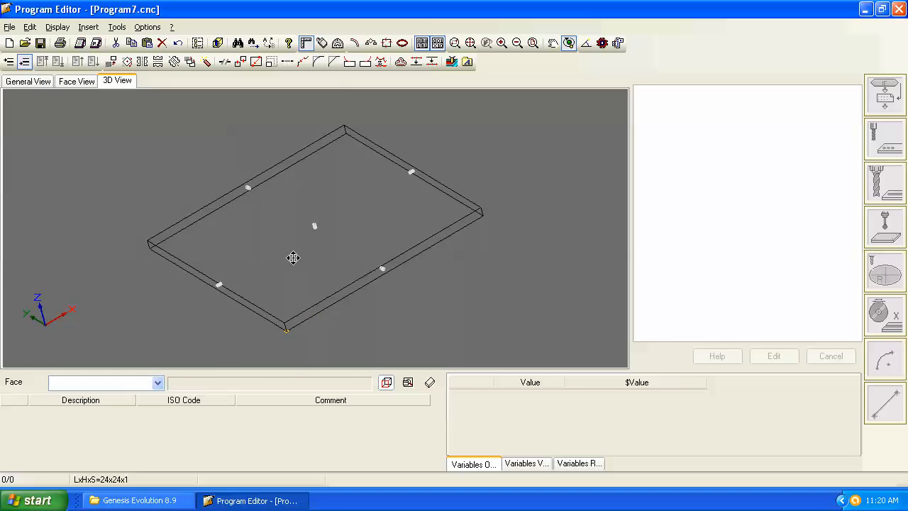
pyautogui.moveTo(292, 258); pyautogui.dragTo(423, 249)
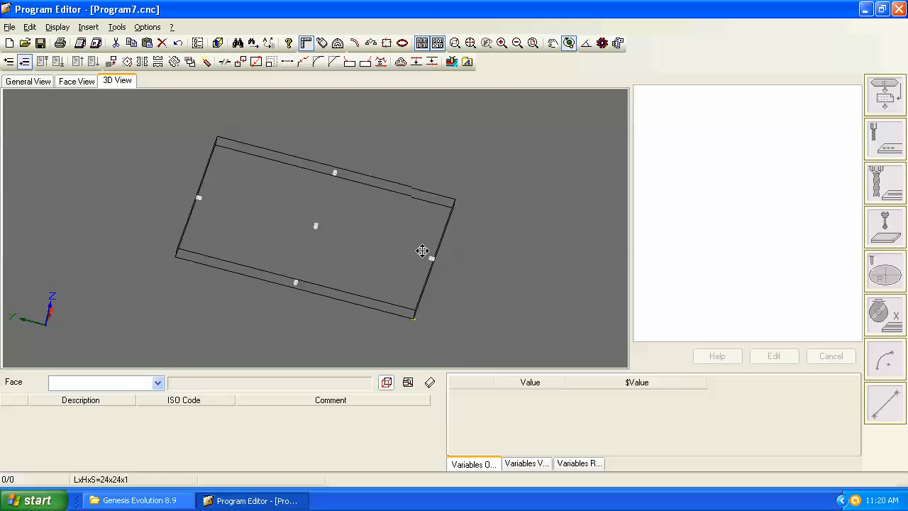
pyautogui.moveTo(423, 250); pyautogui.dragTo(292, 377)
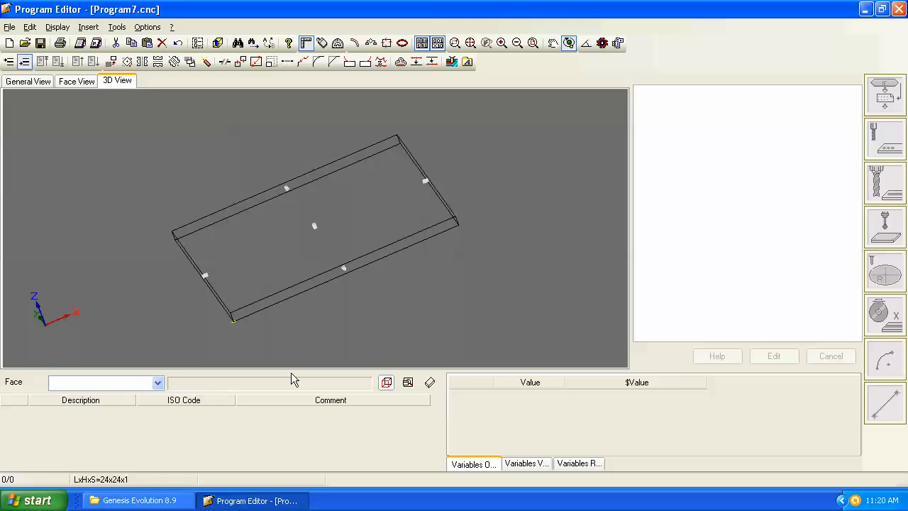
pyautogui.moveTo(352, 414)
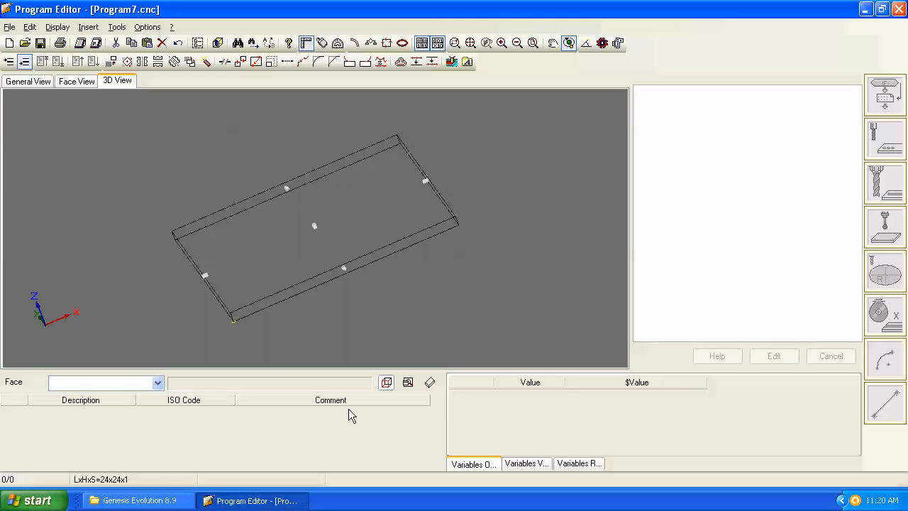
pyautogui.moveTo(159, 180)
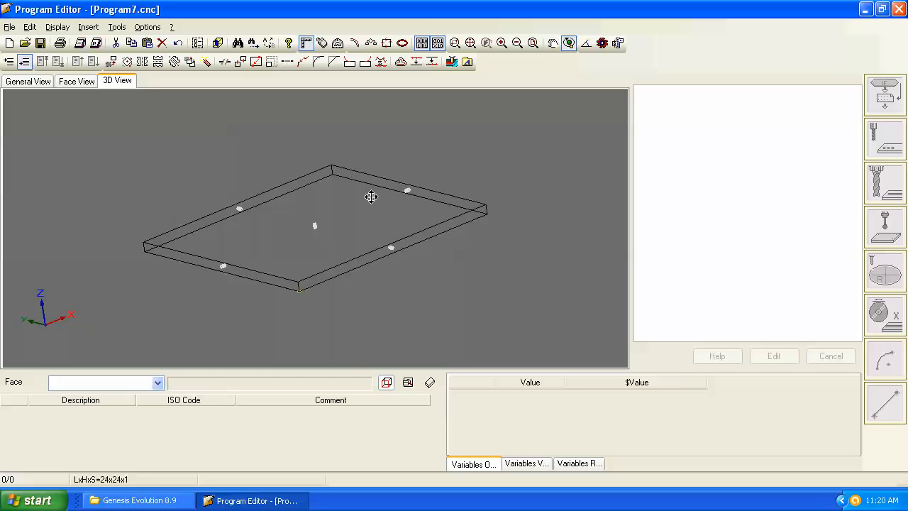
pyautogui.moveTo(372, 195); pyautogui.dragTo(408, 224)
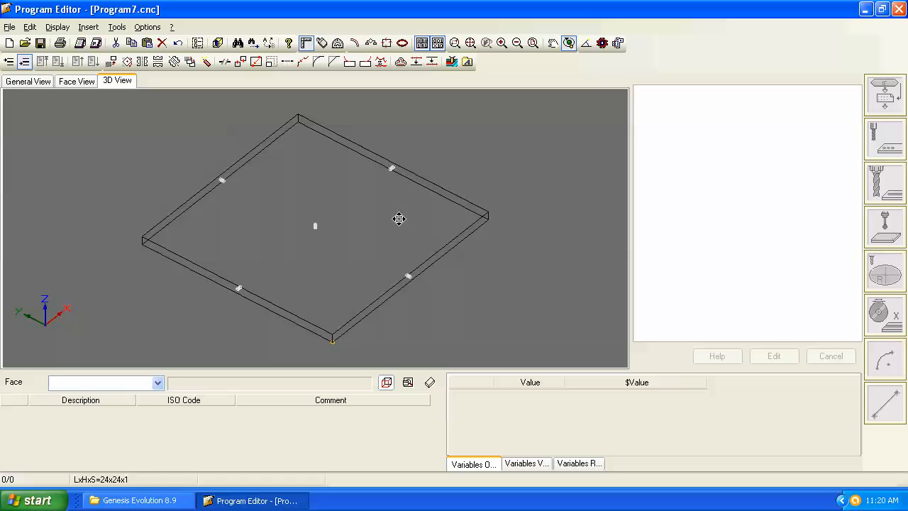
pyautogui.moveTo(339, 310)
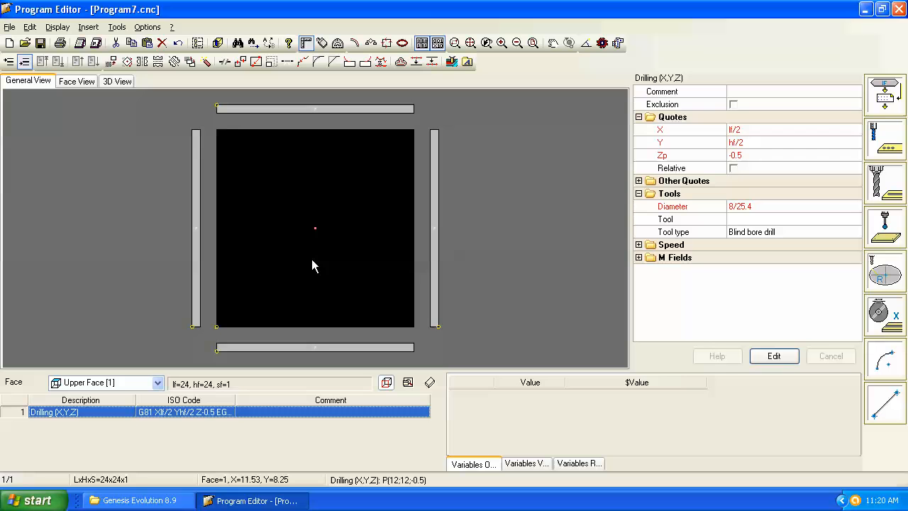
pyautogui.click(315, 348)
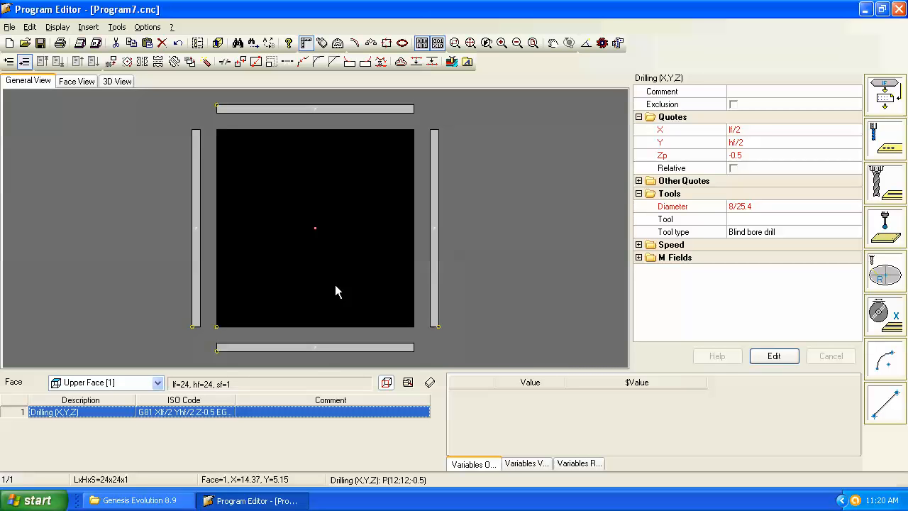
pyautogui.moveTo(348, 291)
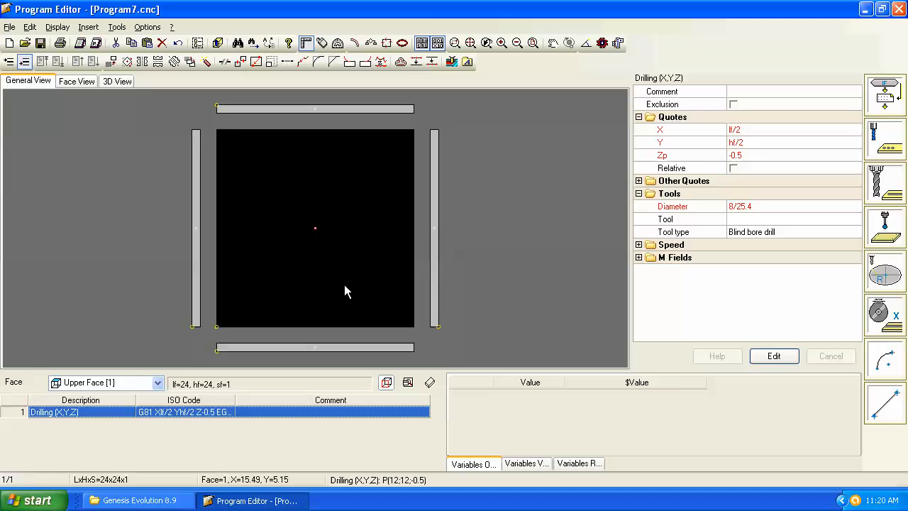
pyautogui.moveTo(334, 262)
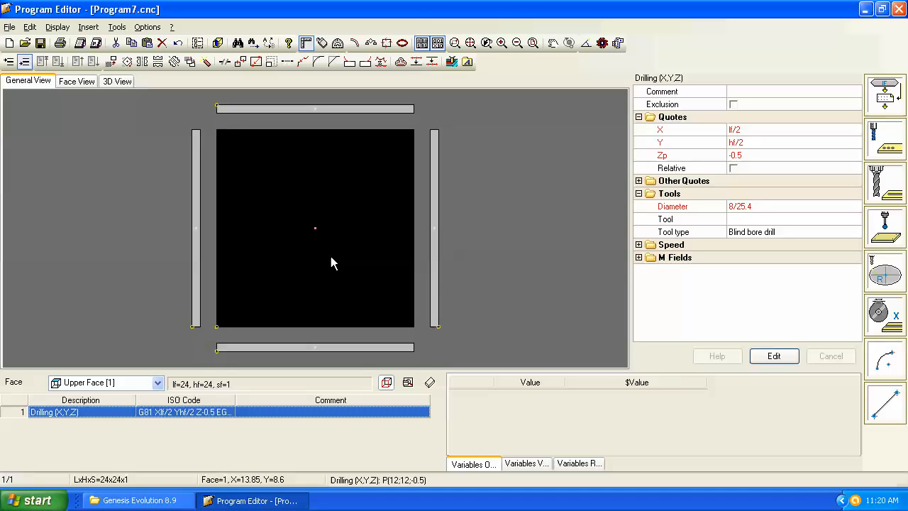